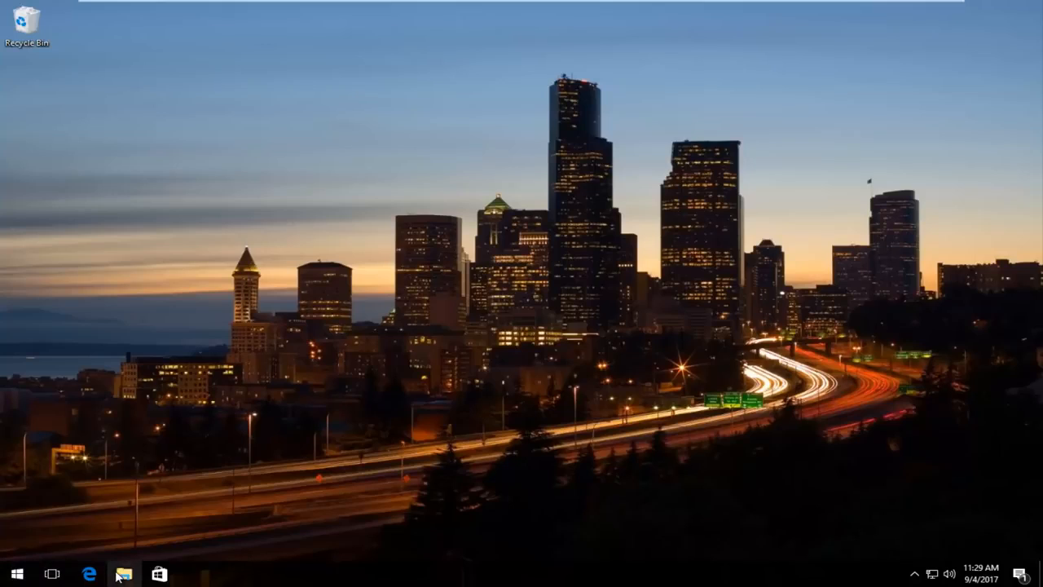
mouse_move(196, 531)
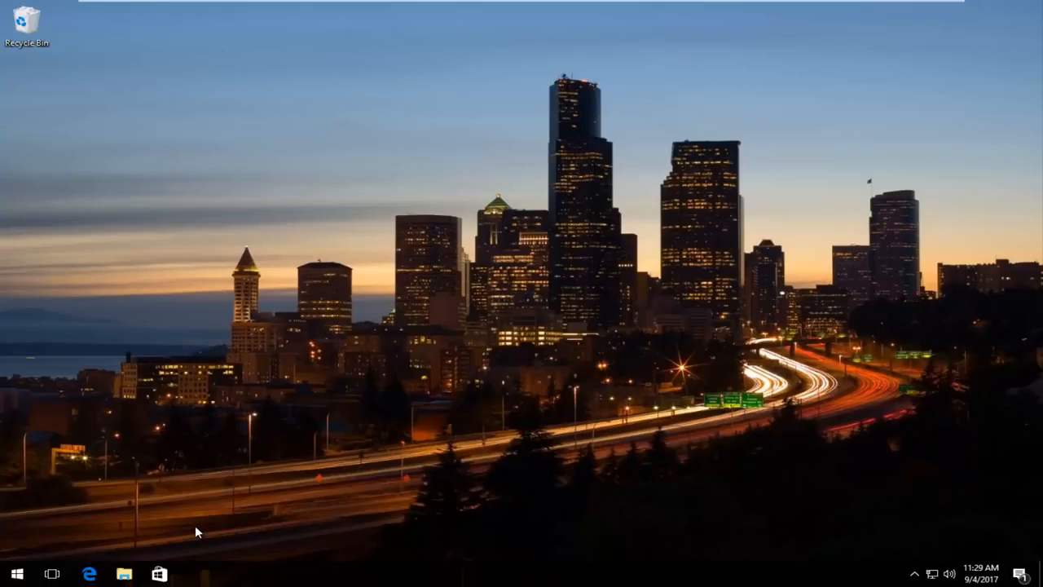
- Launch File Explorer from the taskbar, showing Quick access
click(124, 574)
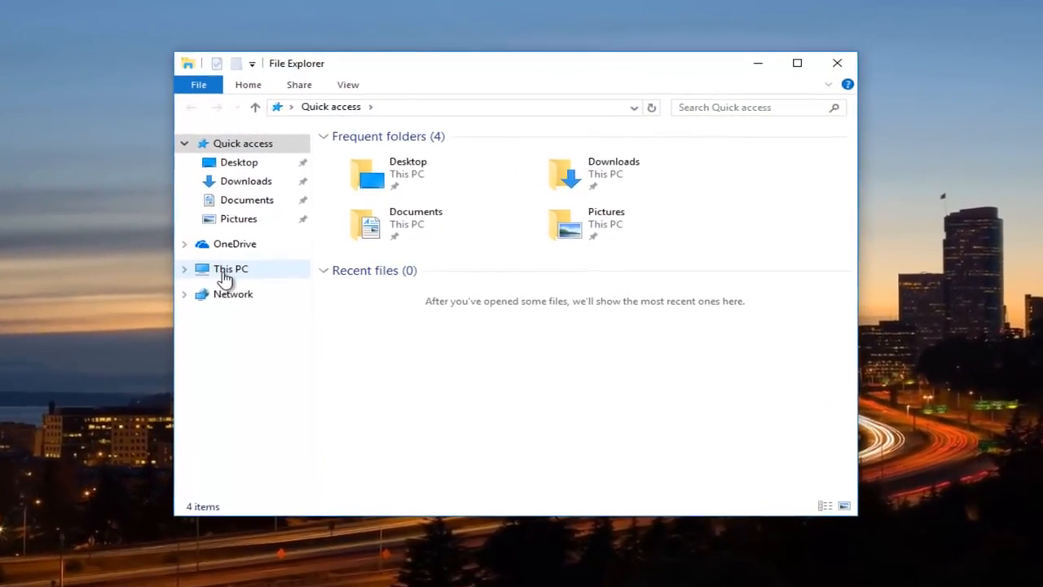
- Navigate via This PC into Local Disk (C:) and then into the Users folder
click(231, 269)
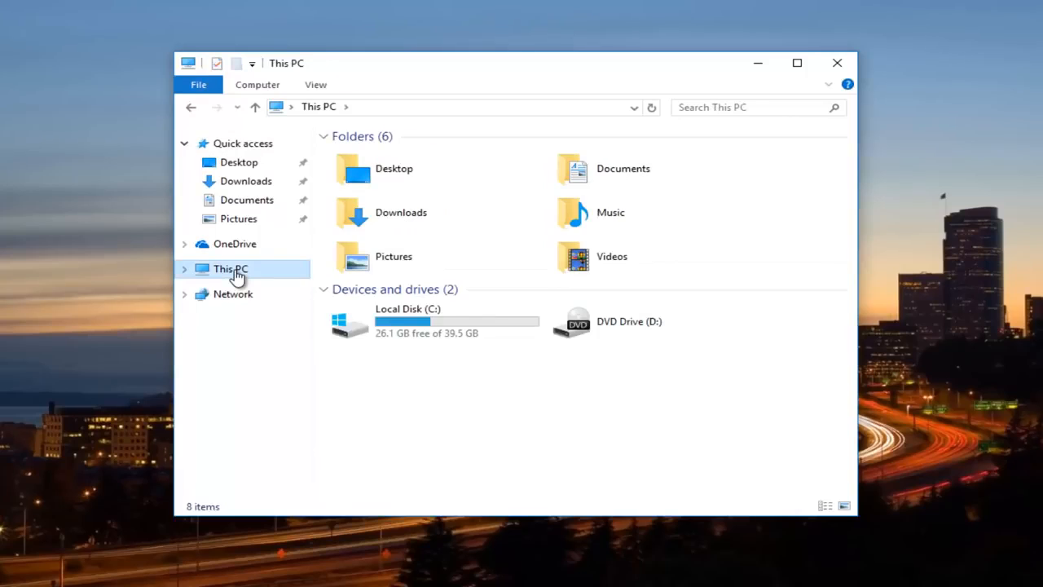
click(407, 321)
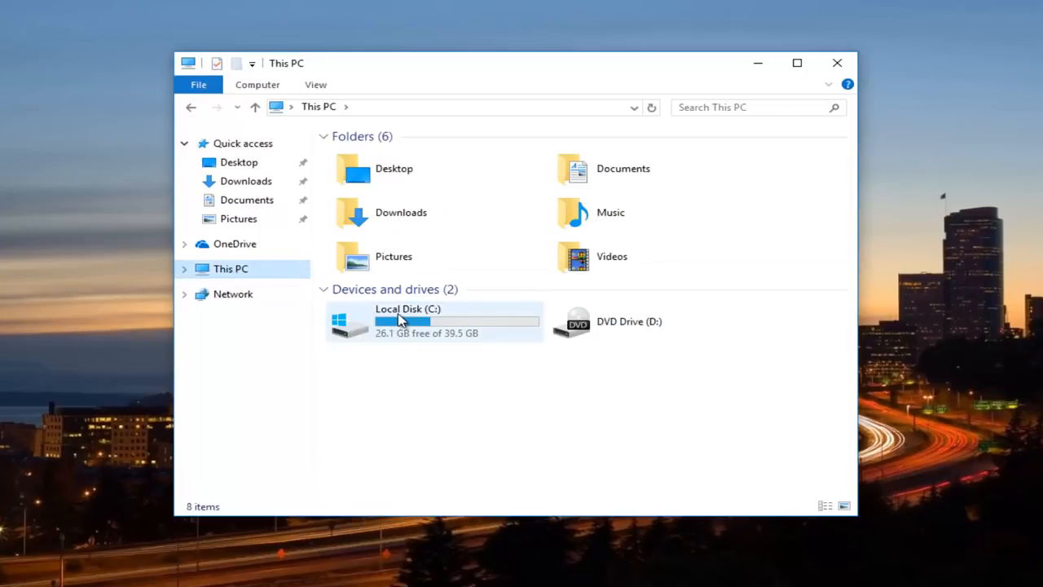
mouse_move(394, 320)
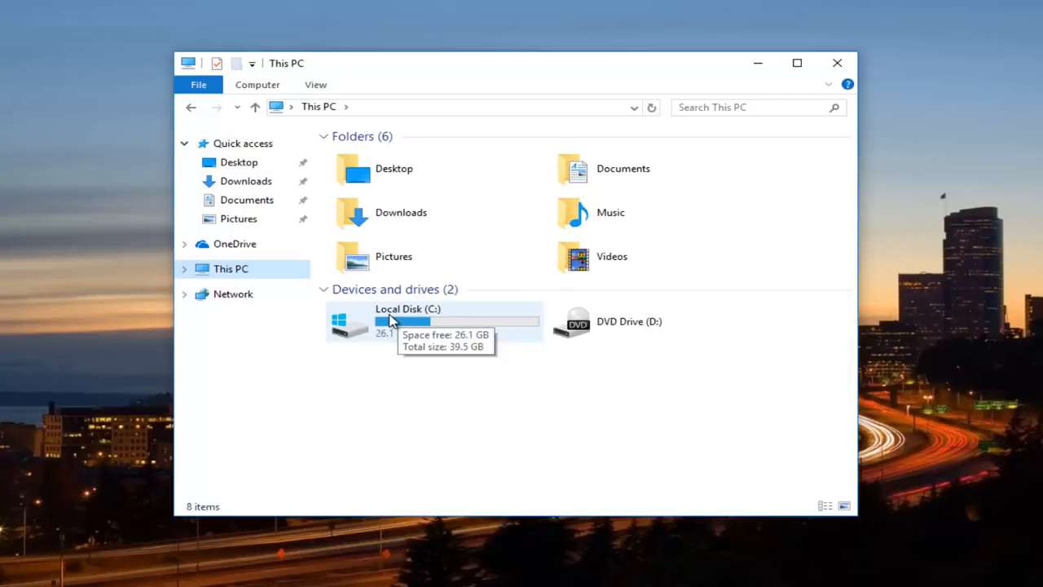
mouse_move(414, 329)
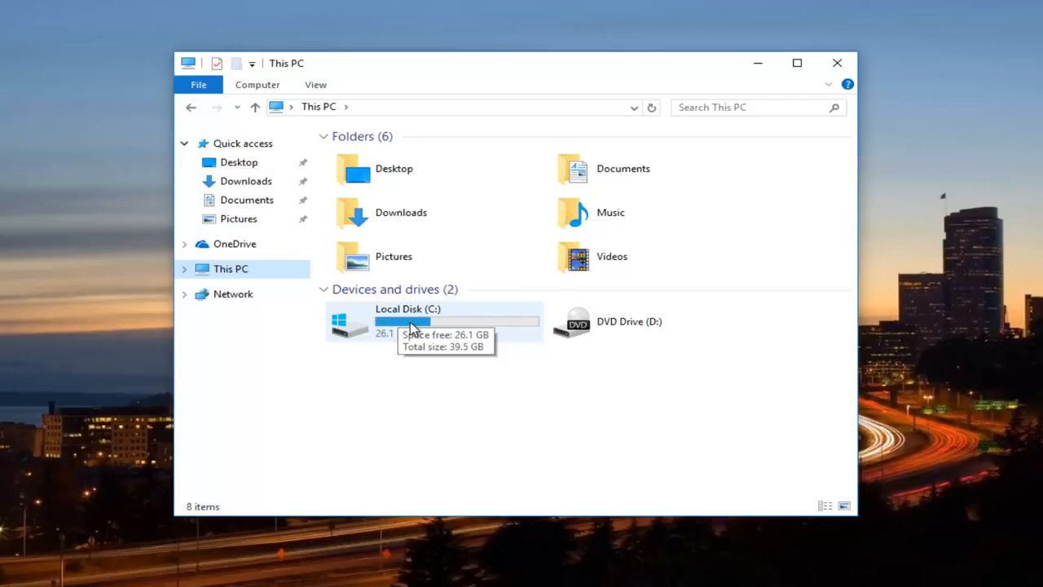
double_click(408, 321)
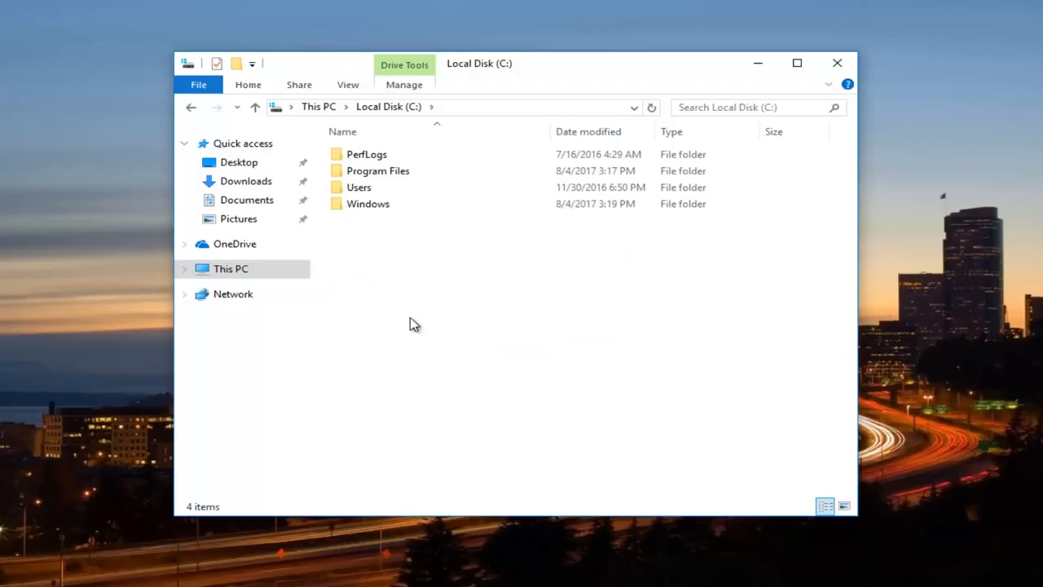
click(183, 143)
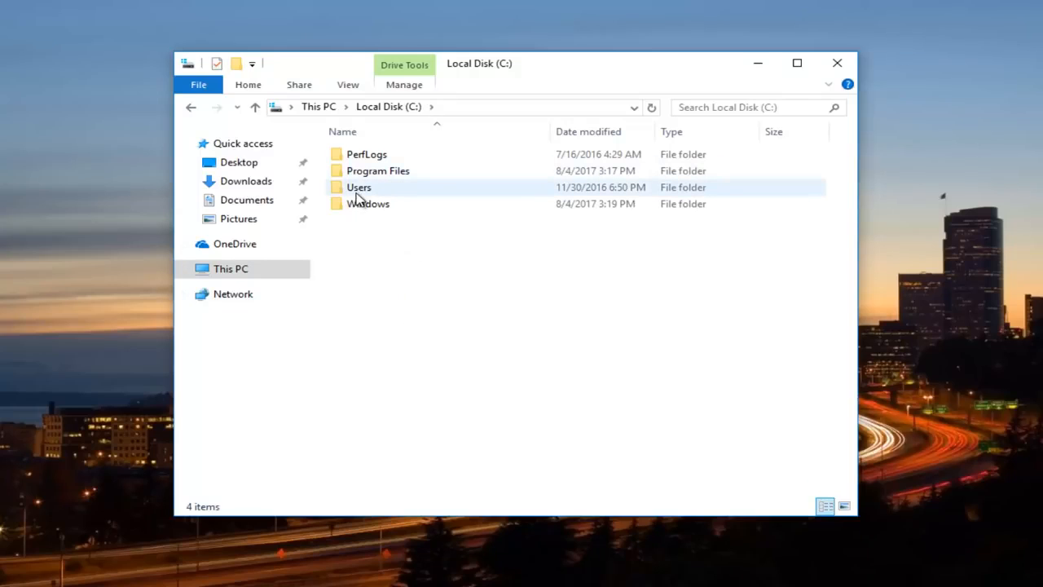
double_click(359, 186)
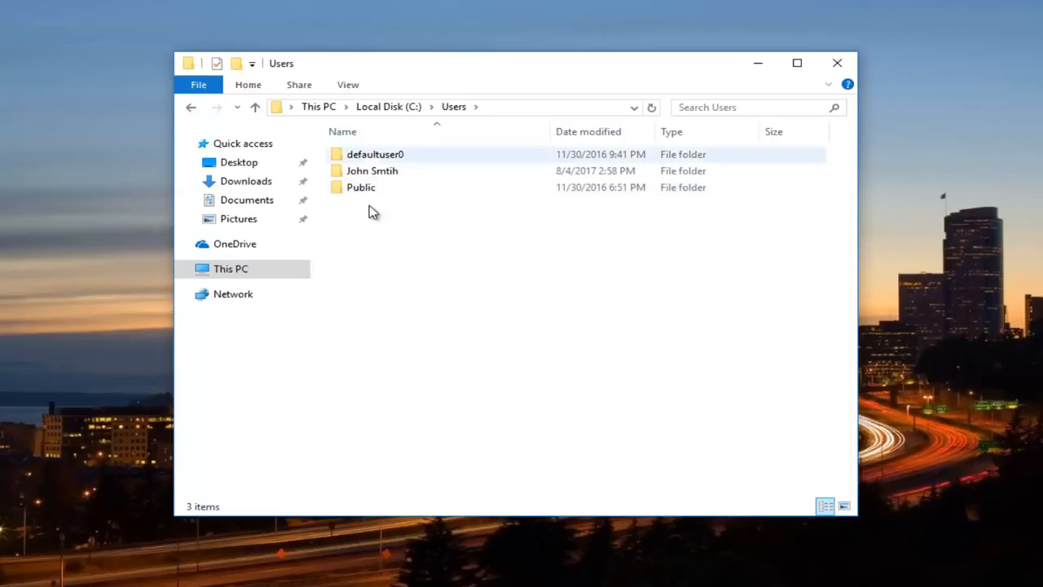
mouse_move(365, 341)
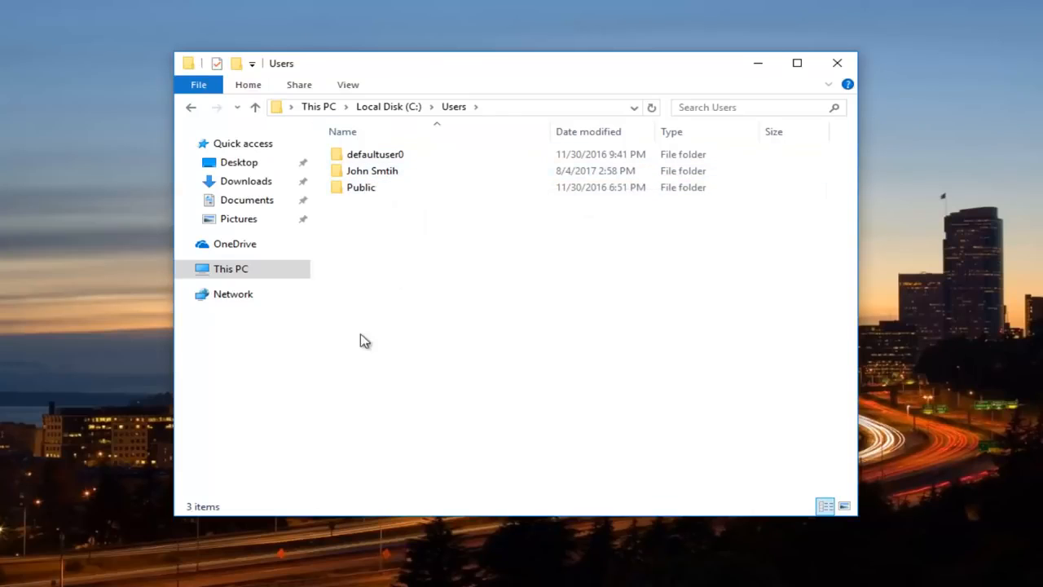
mouse_move(372, 171)
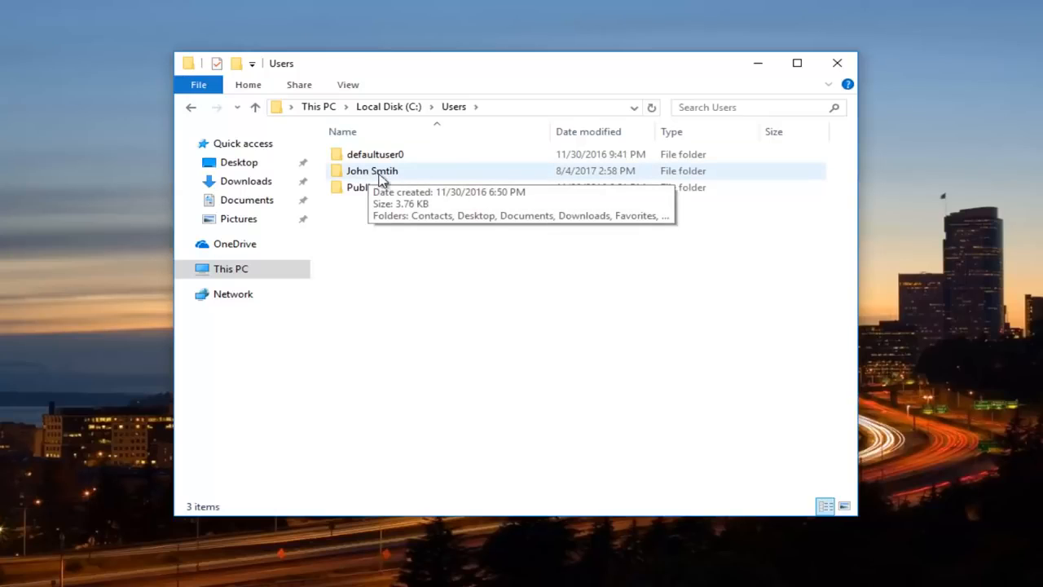
mouse_move(372, 173)
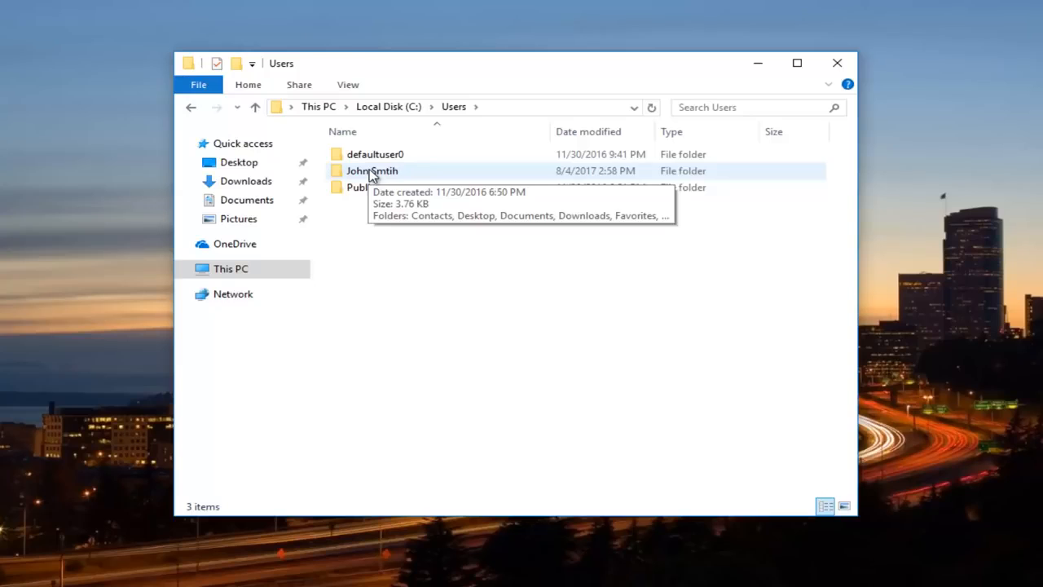
- Bring up the John Smith folder's Properties, Security tab and Advanced Security Settings
right_click(371, 171)
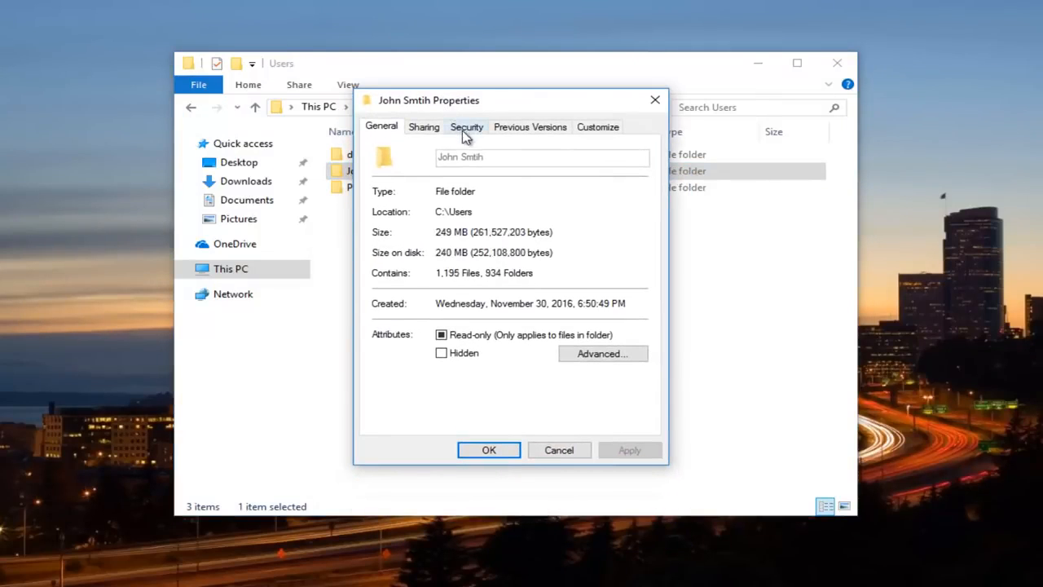
click(466, 127)
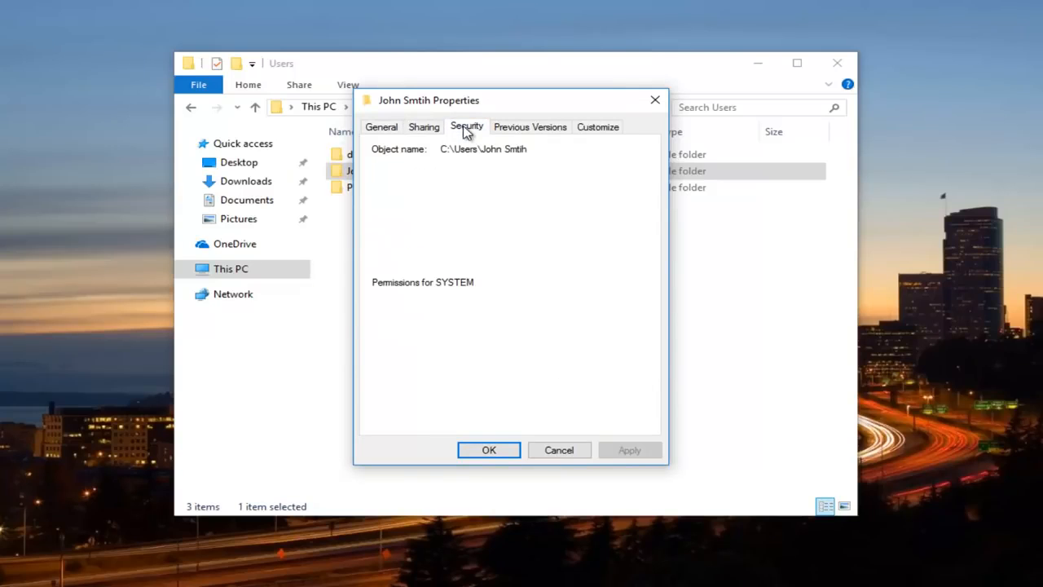
click(466, 127)
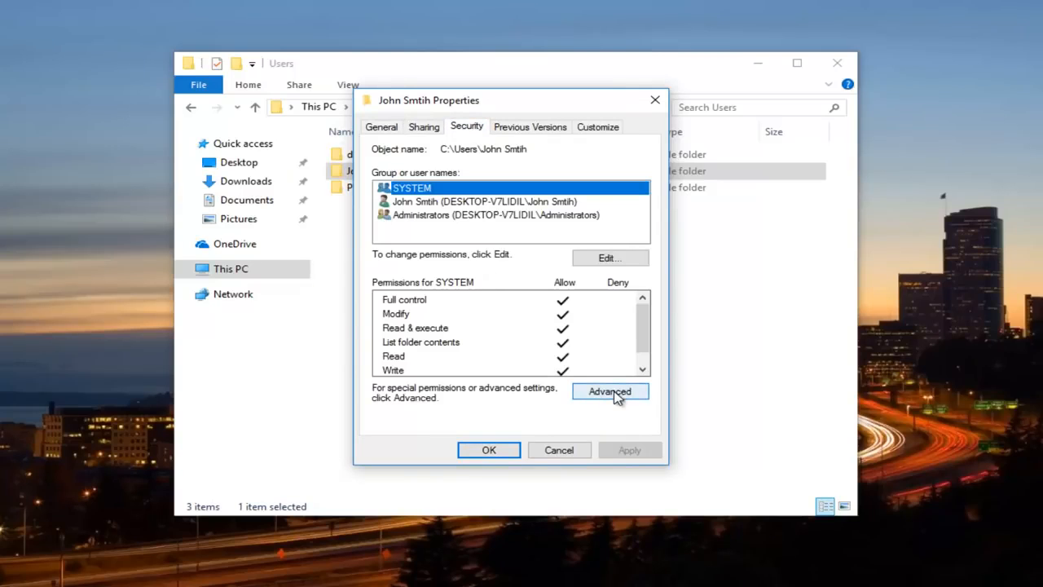
click(609, 391)
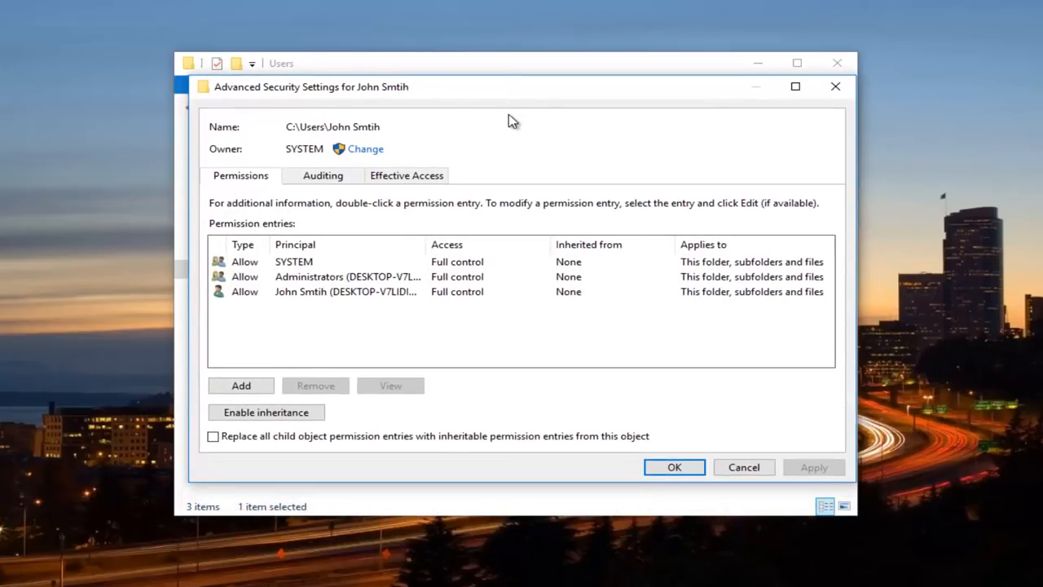
mouse_move(326, 147)
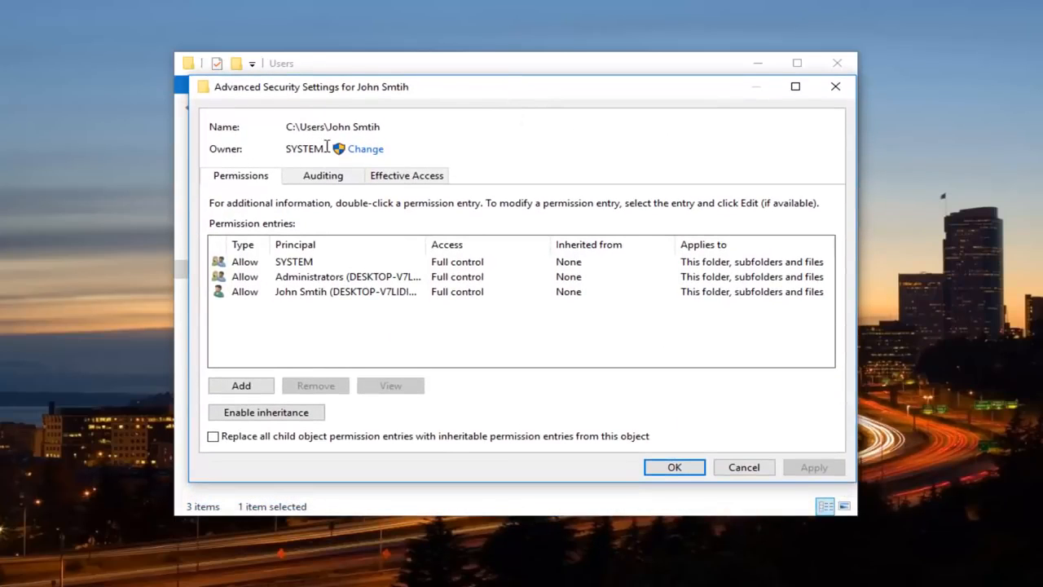
mouse_move(361, 153)
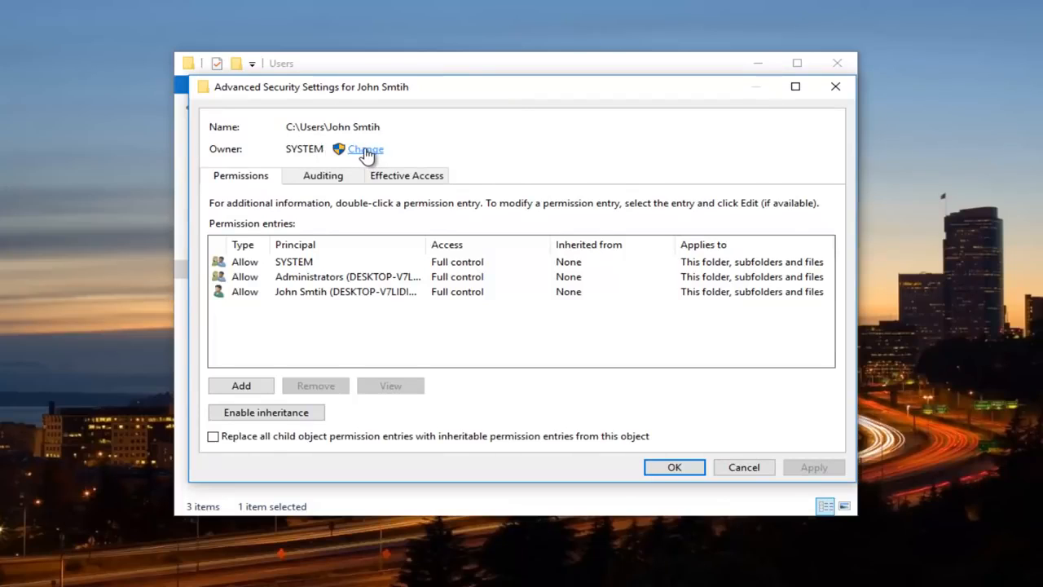
- Begin changing the owner and list all users and groups with Find Now
click(365, 150)
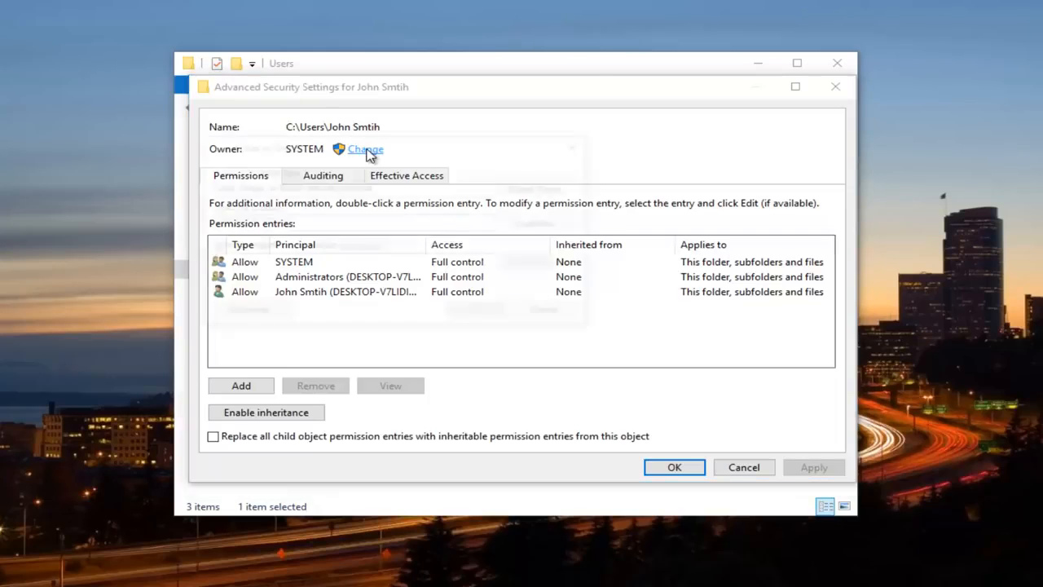
click(365, 150)
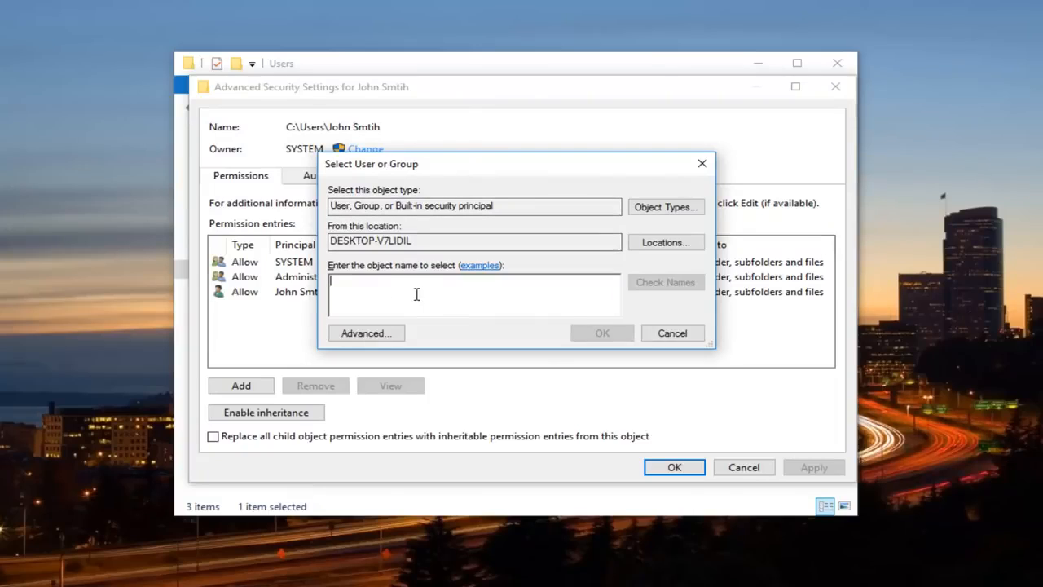
mouse_move(400, 283)
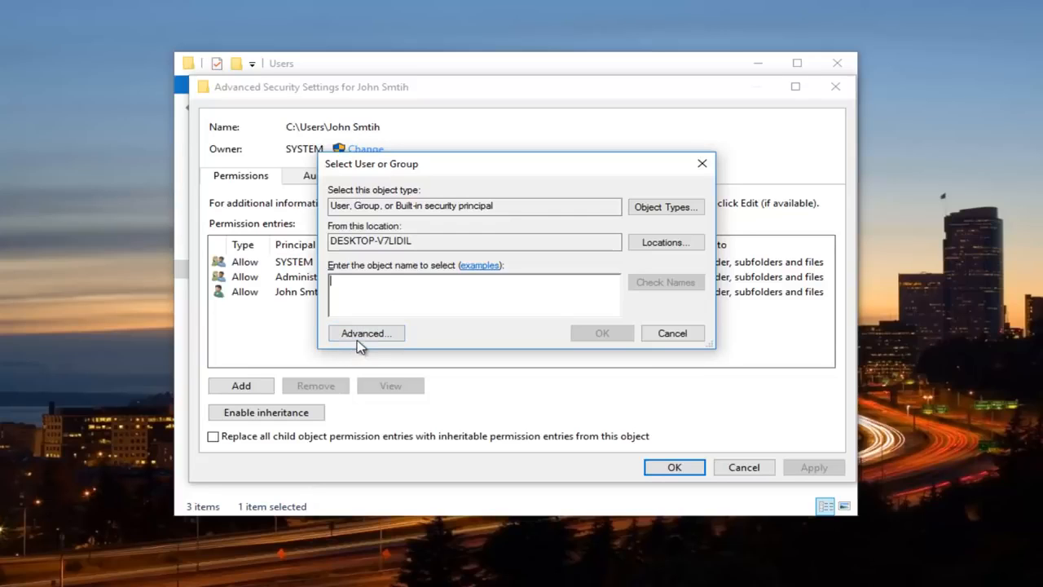
click(365, 332)
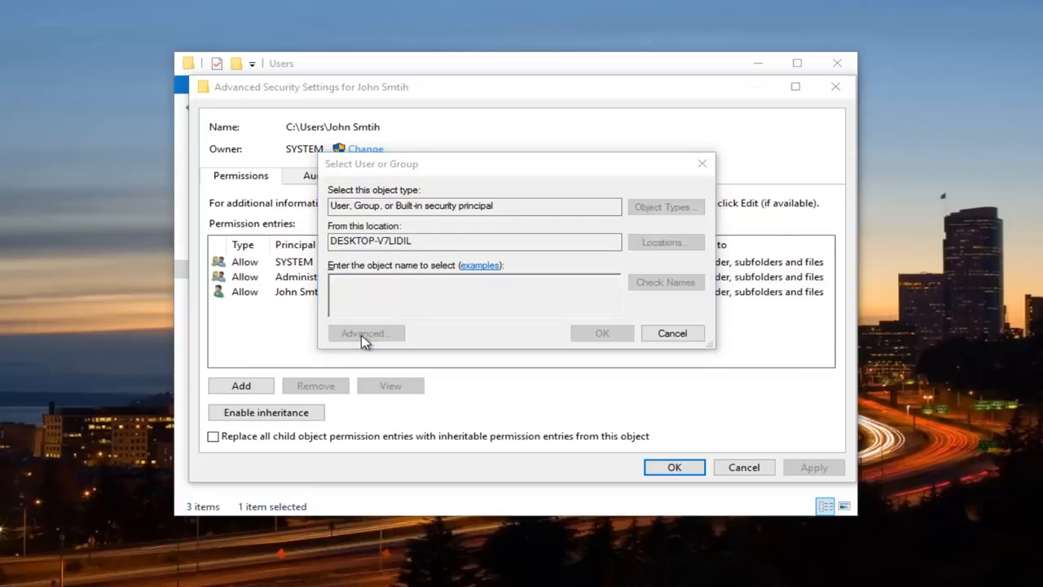
click(365, 333)
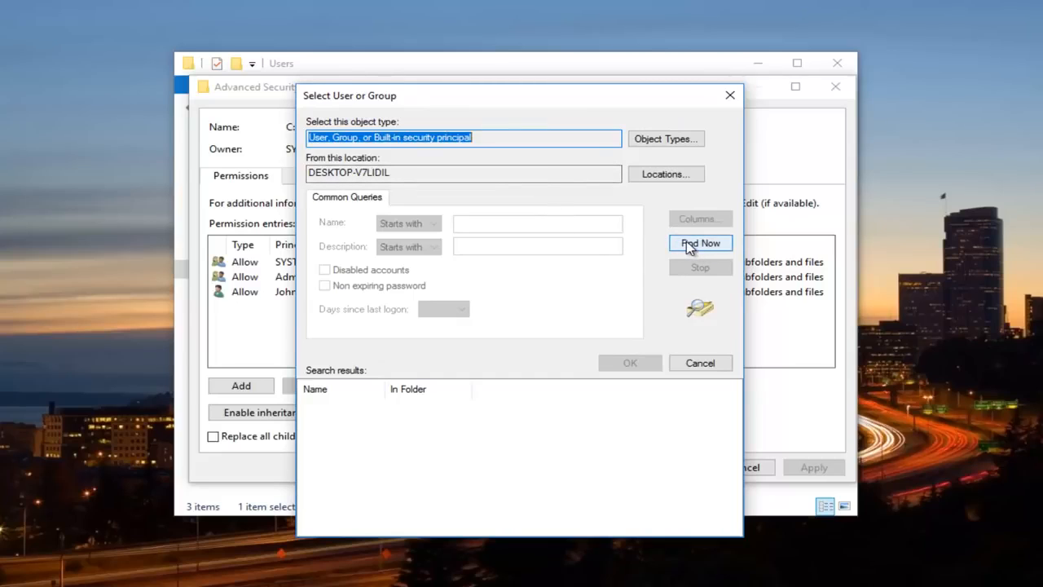
click(701, 243)
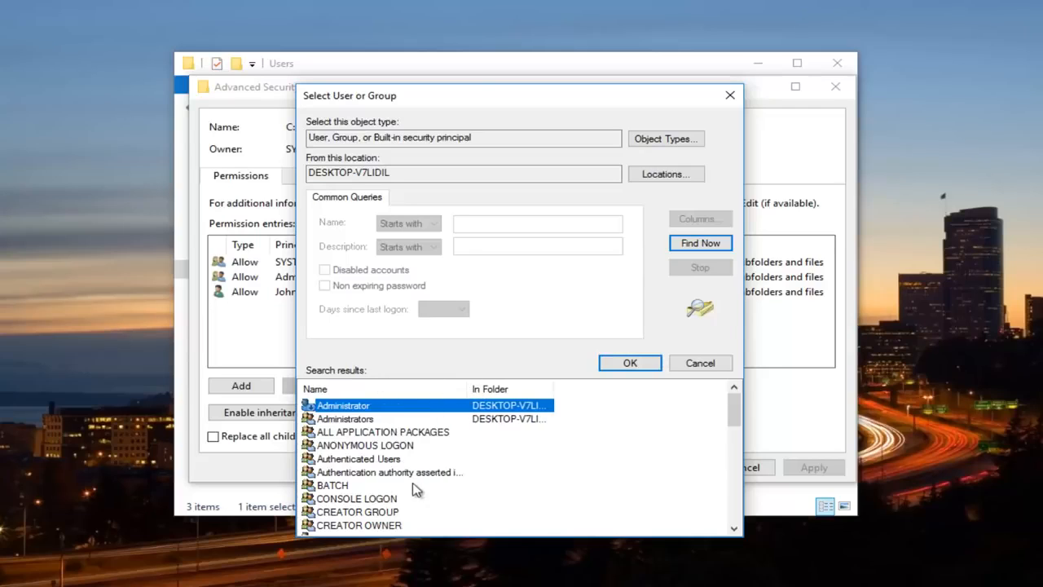
- Choose the John Smith account from the search results as the new owner
scroll(down, 3)
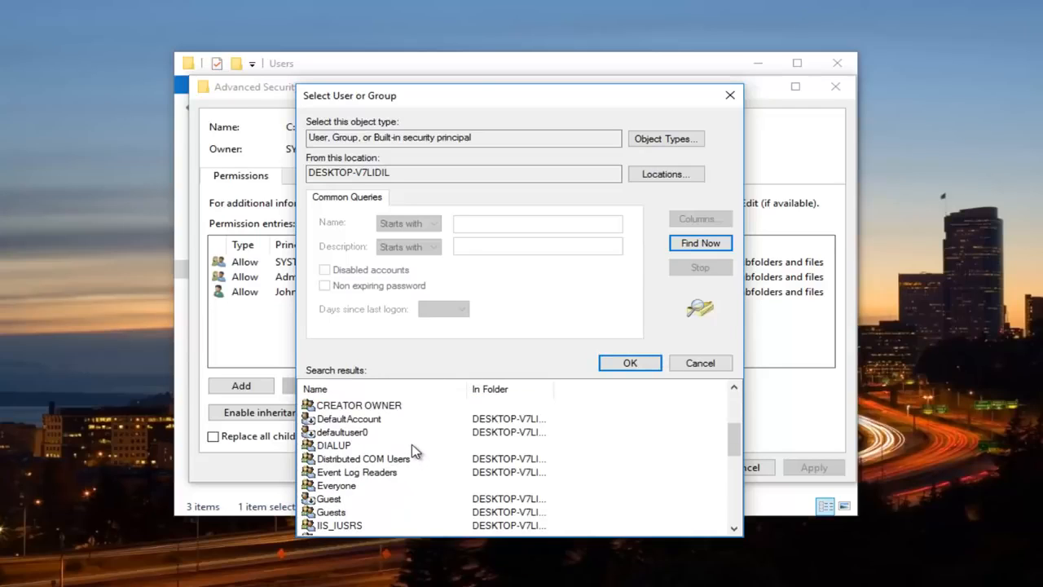
scroll(down, 3)
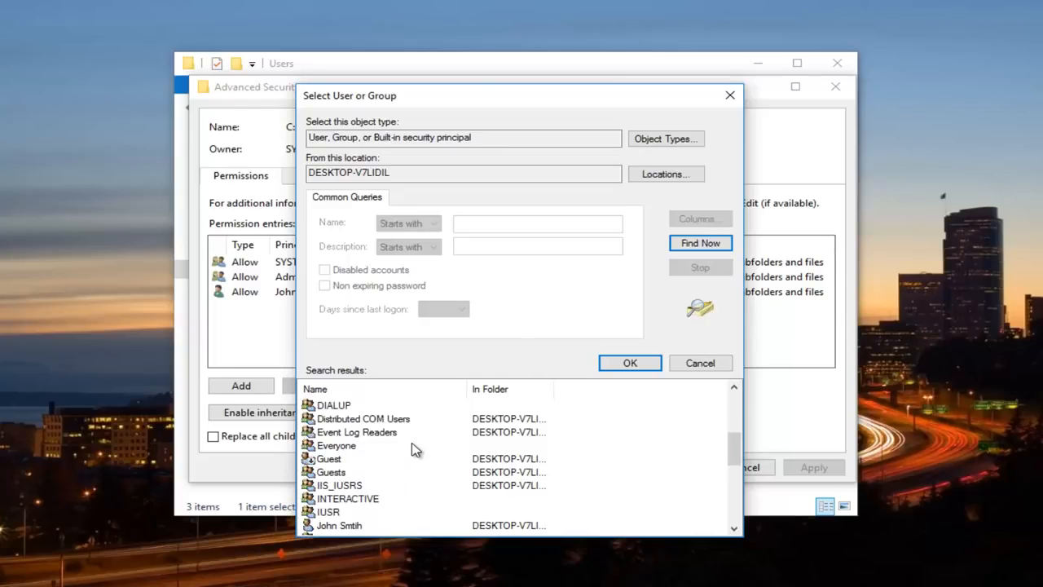
scroll(down, 3)
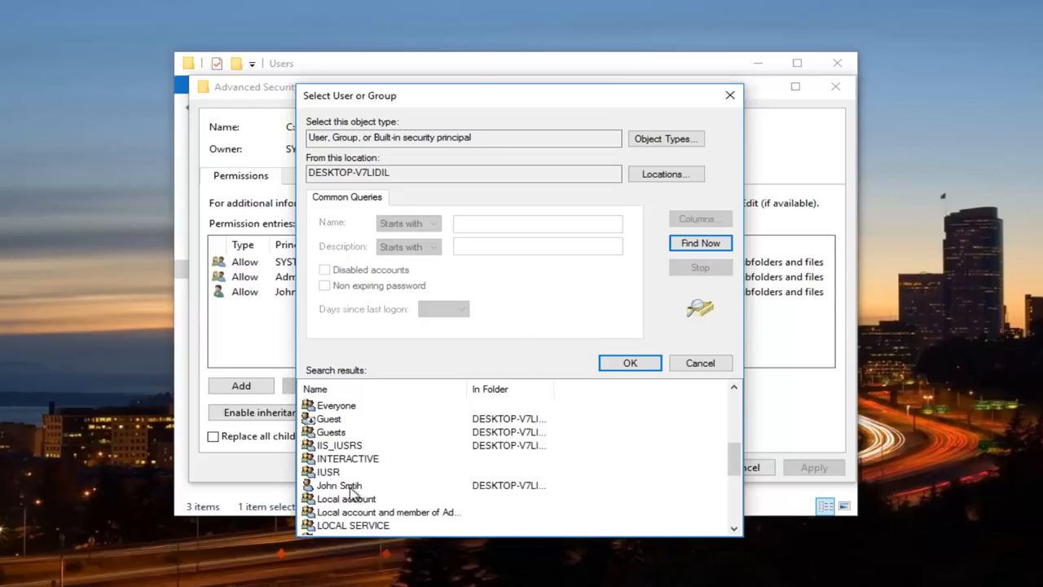
click(339, 485)
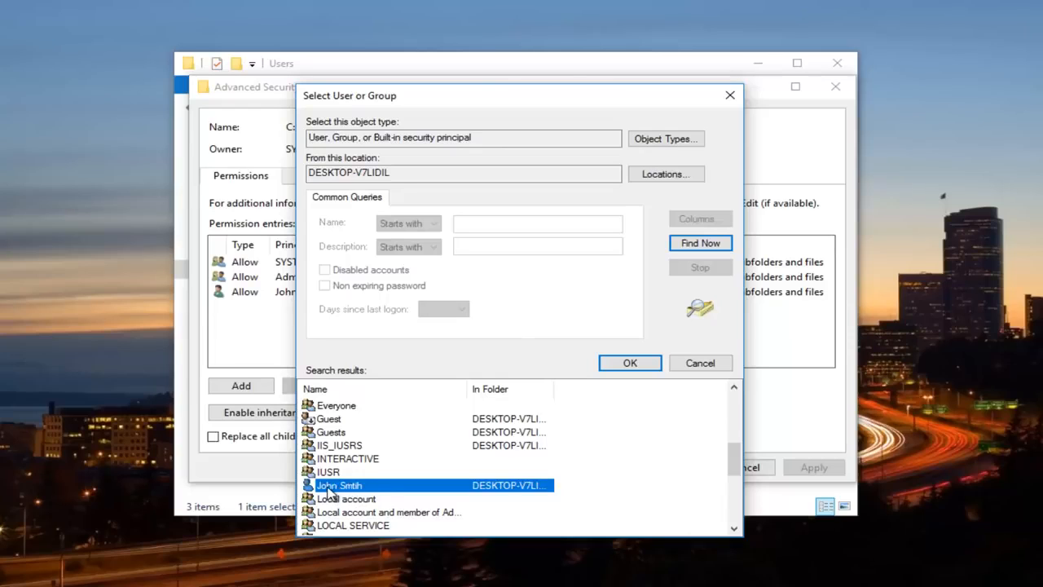
mouse_move(600, 365)
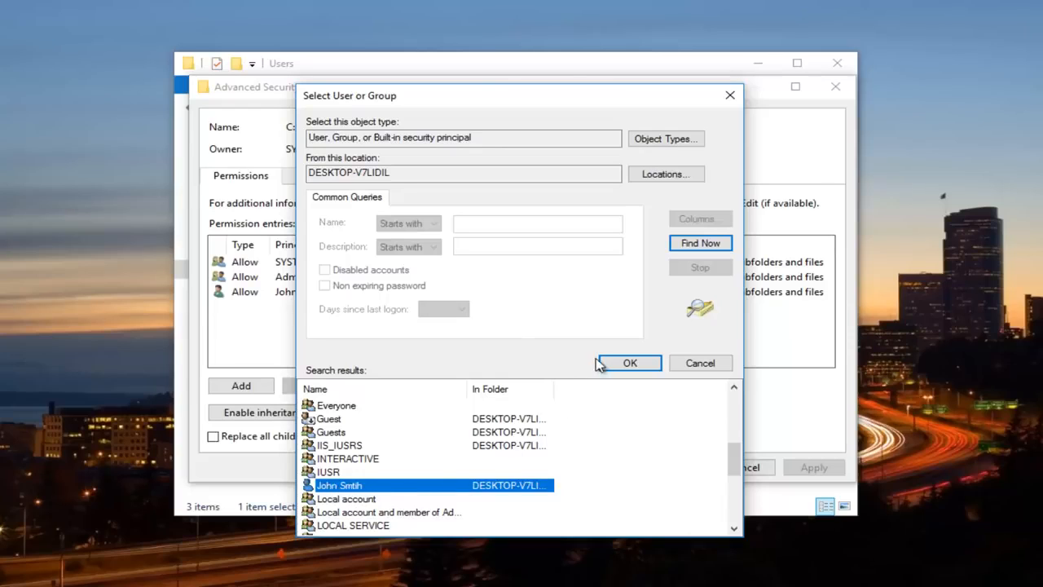
click(628, 362)
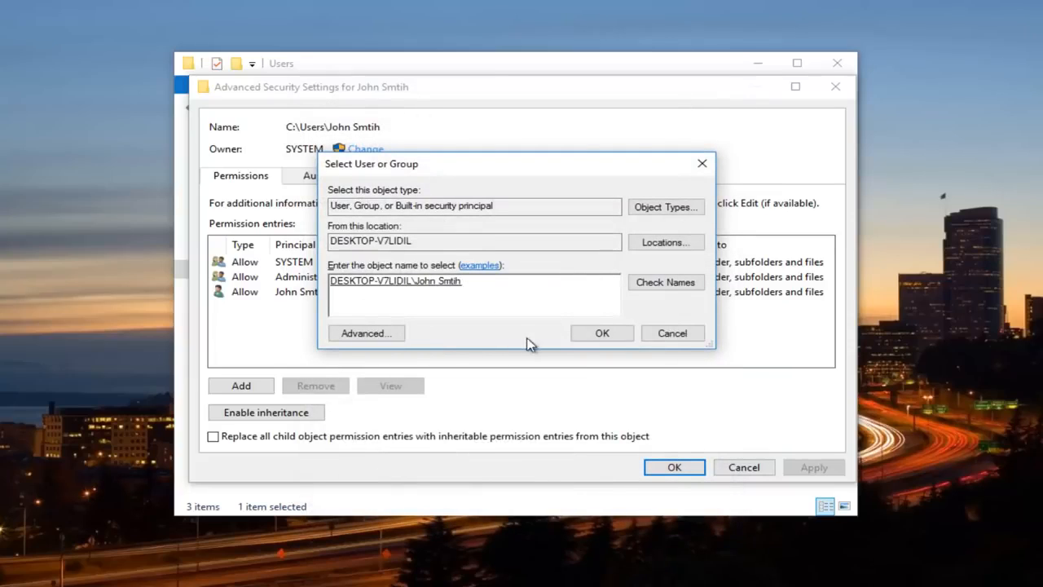
- Set John Smith as owner and tick 'Replace owner on subcontainers and objects'
click(601, 332)
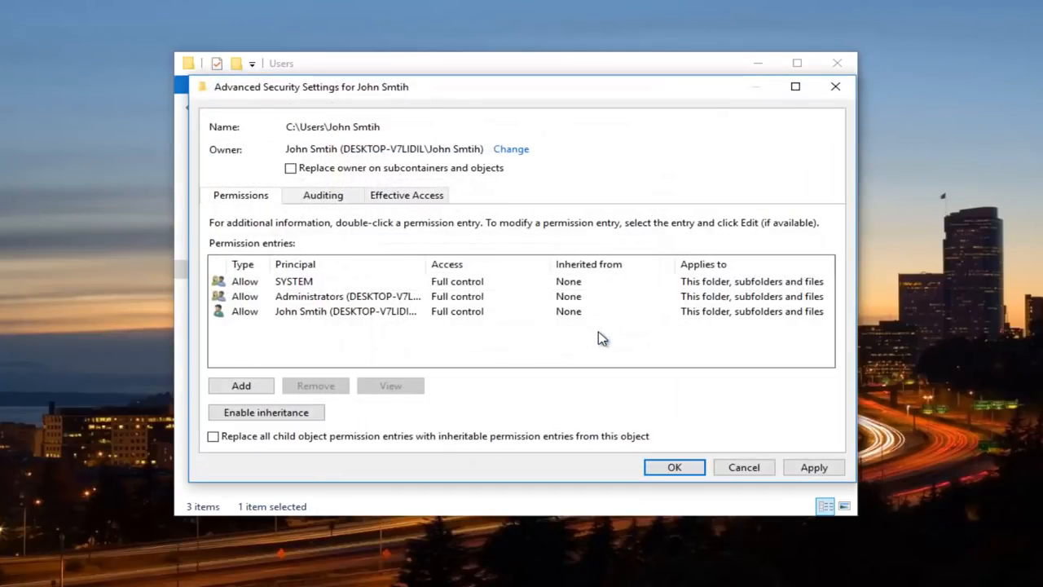
mouse_move(318, 155)
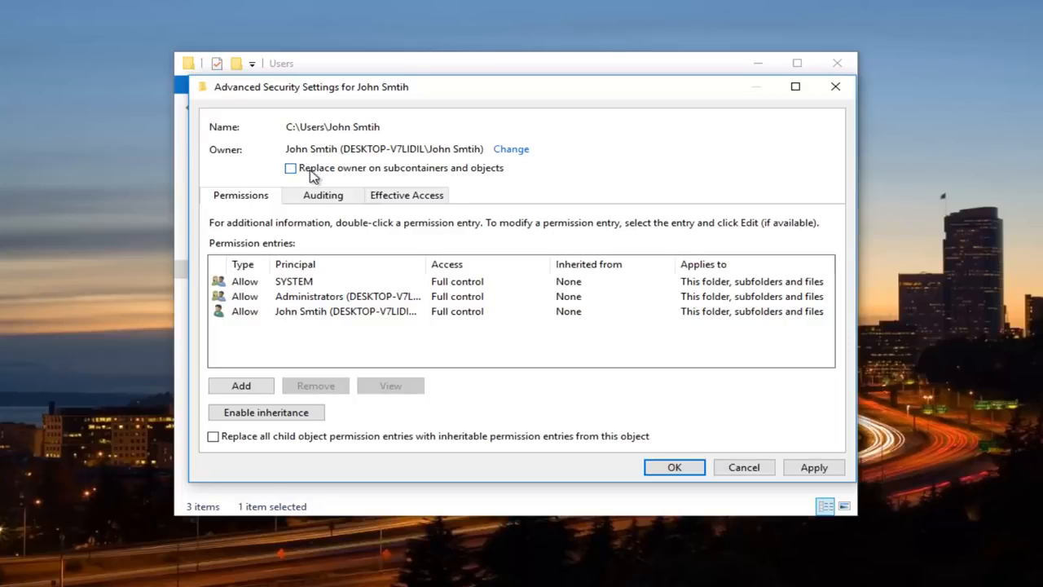
mouse_move(318, 178)
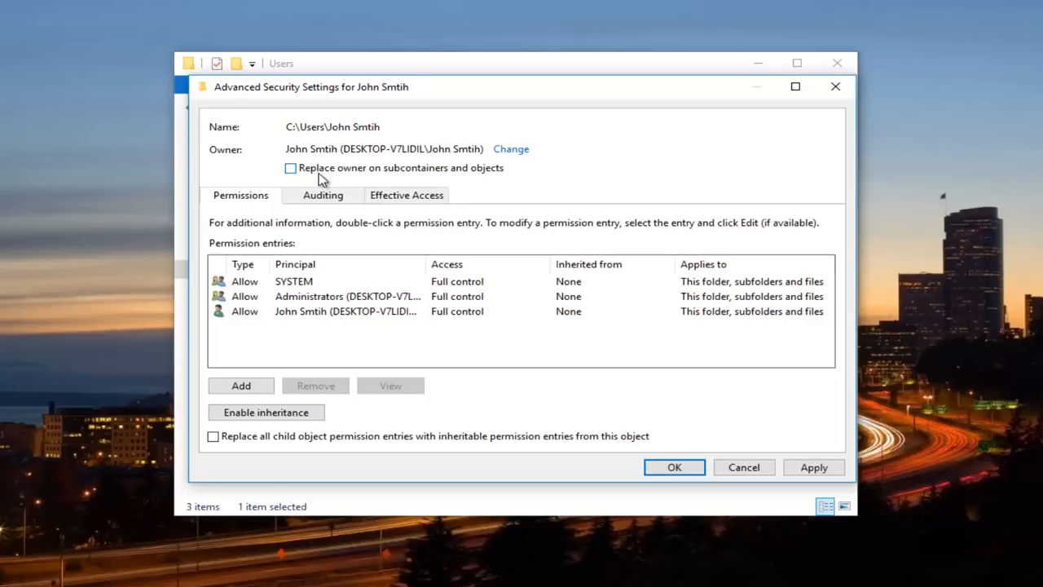
click(290, 168)
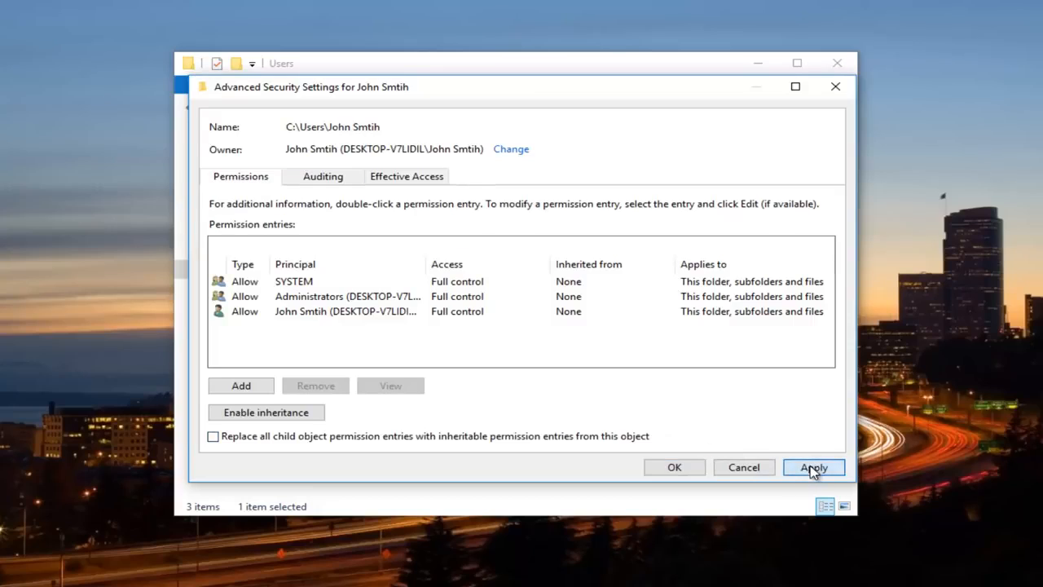
- Apply the ownership change and agree to replace the Application Data directory's permissions
click(813, 466)
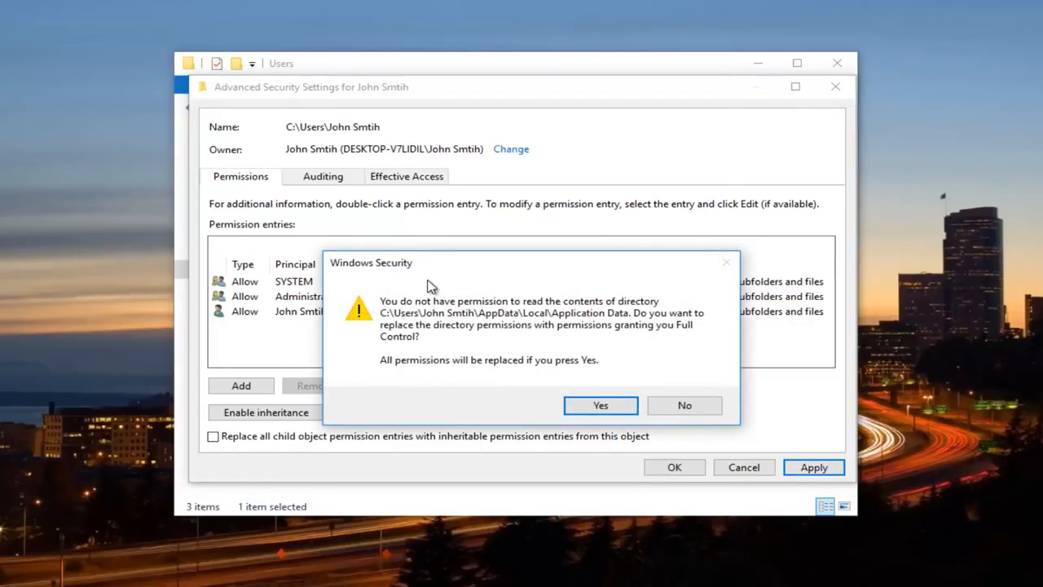
mouse_move(482, 330)
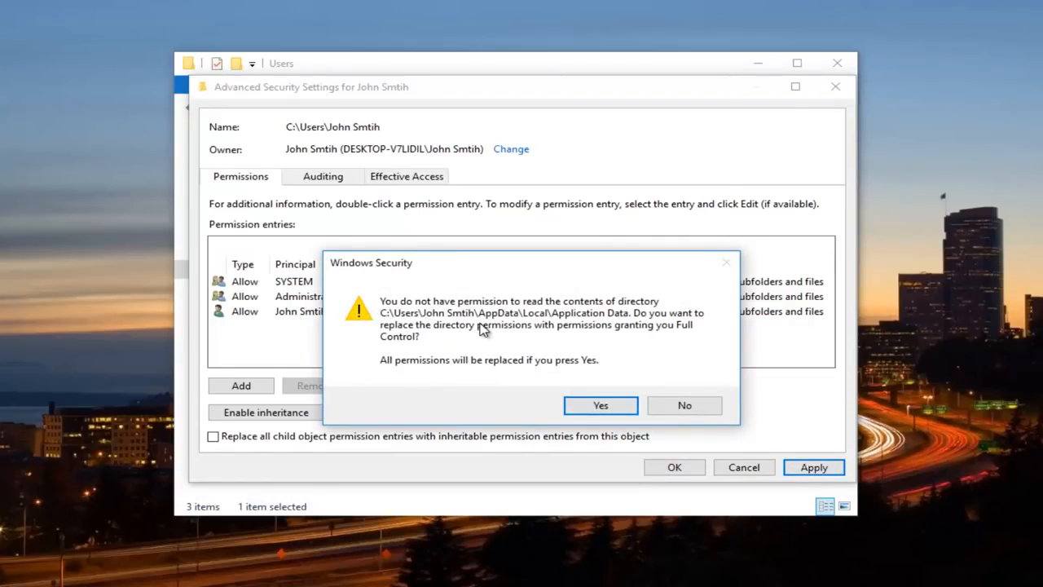
mouse_move(535, 338)
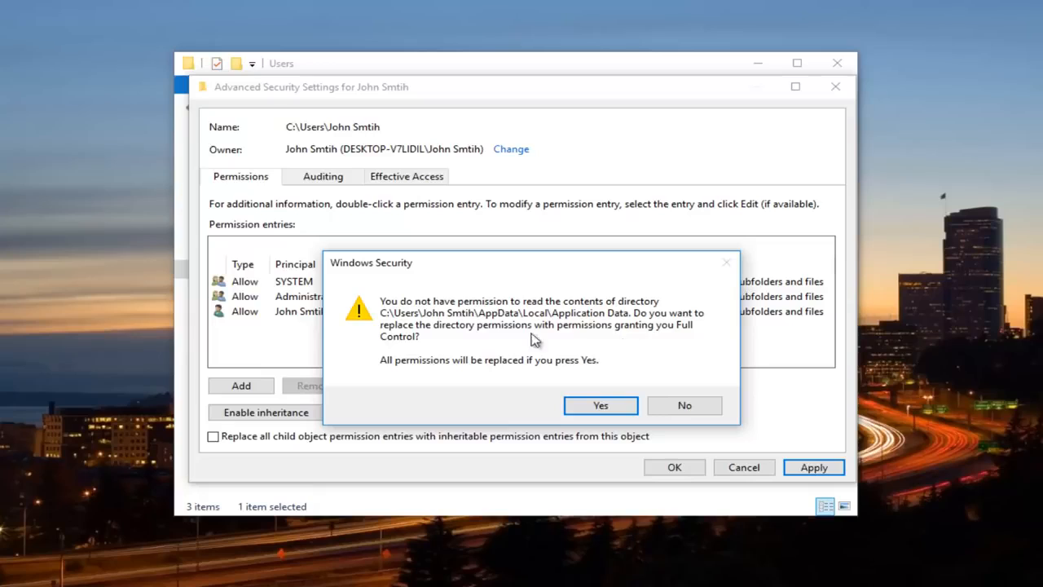
mouse_move(521, 334)
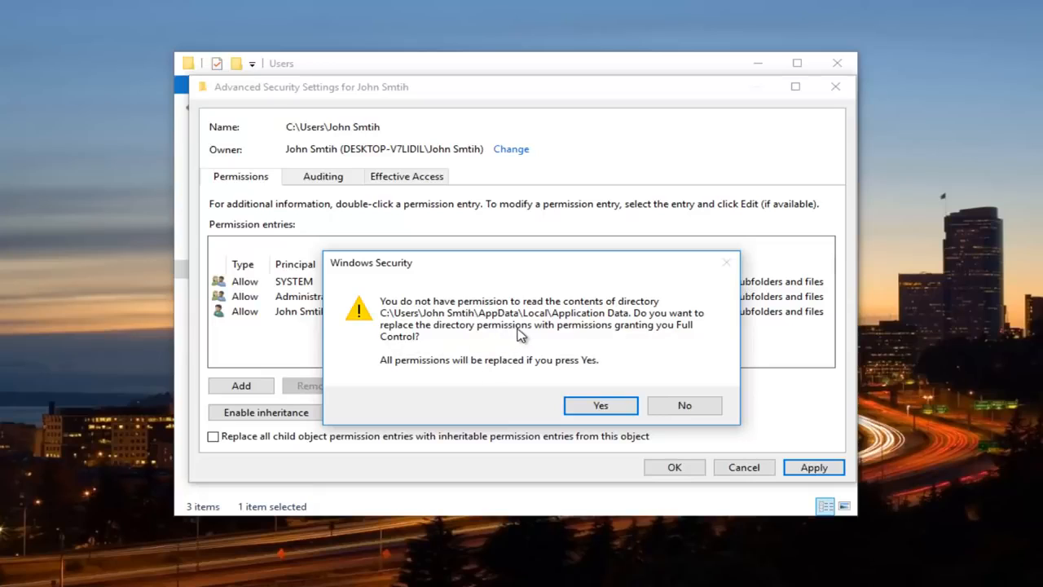
mouse_move(521, 383)
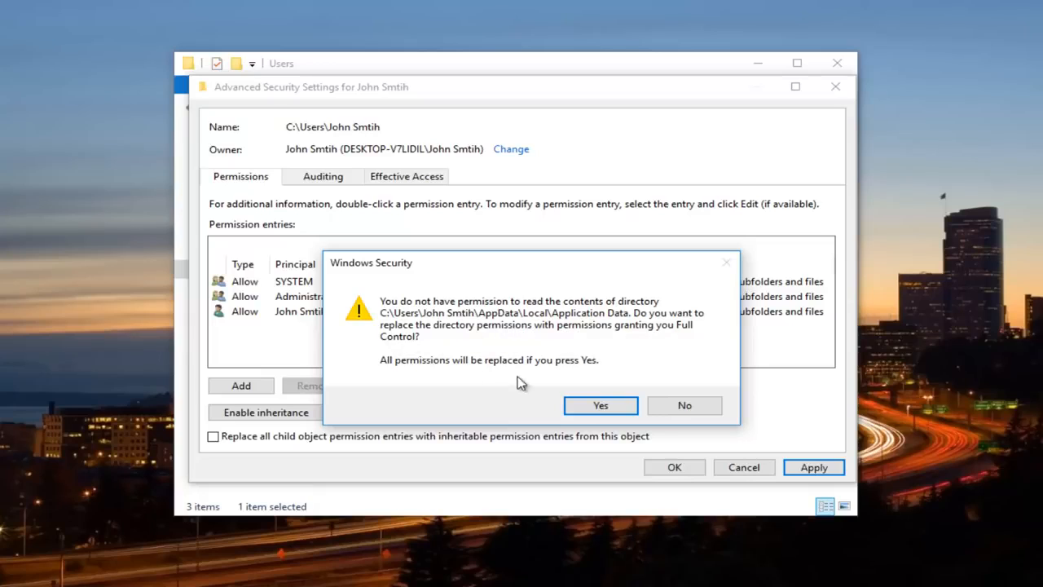
click(600, 404)
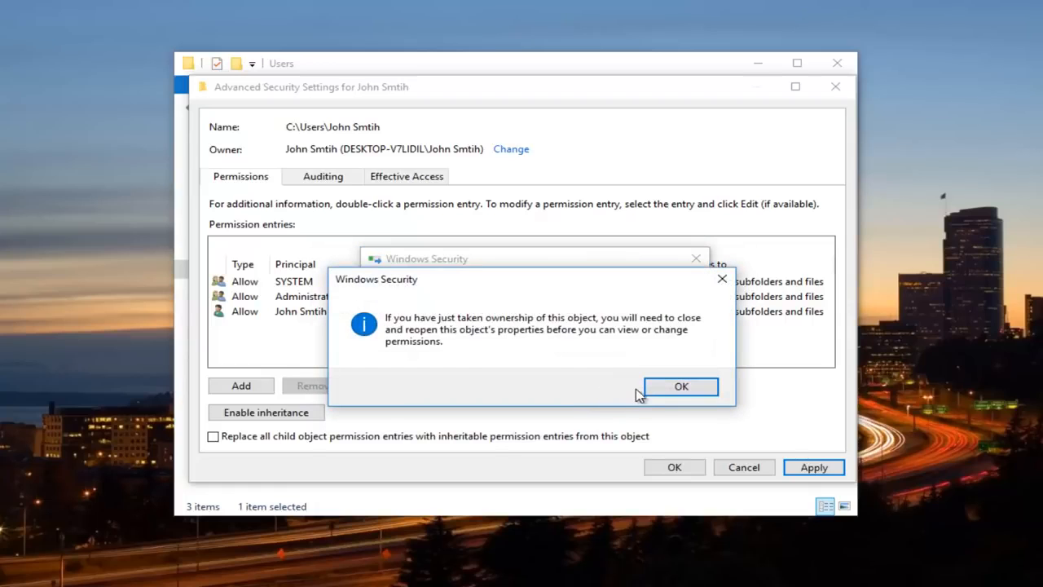
- Dismiss the reopen-properties notice and close the security and Properties windows
click(681, 385)
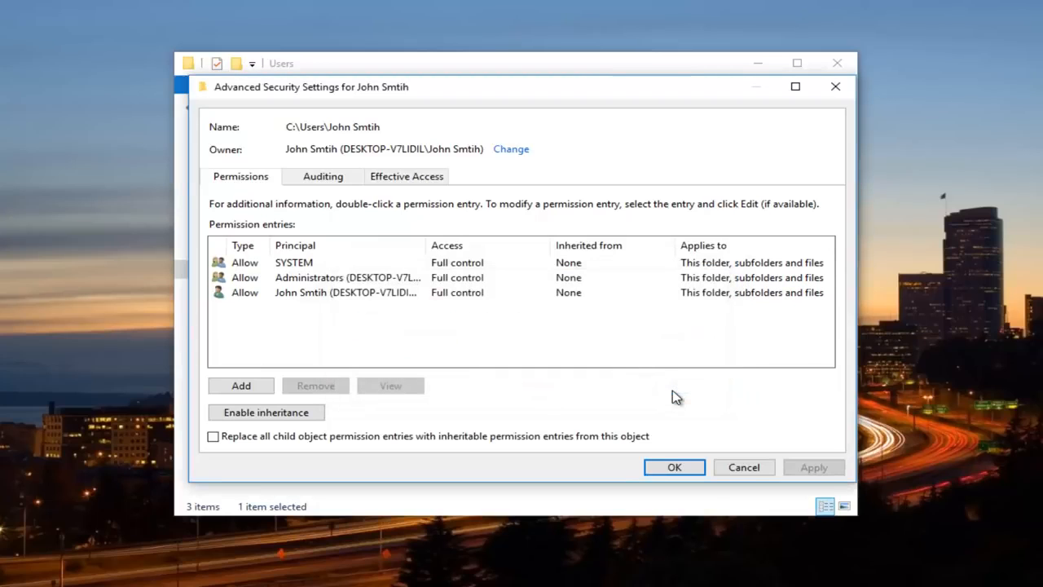
click(674, 466)
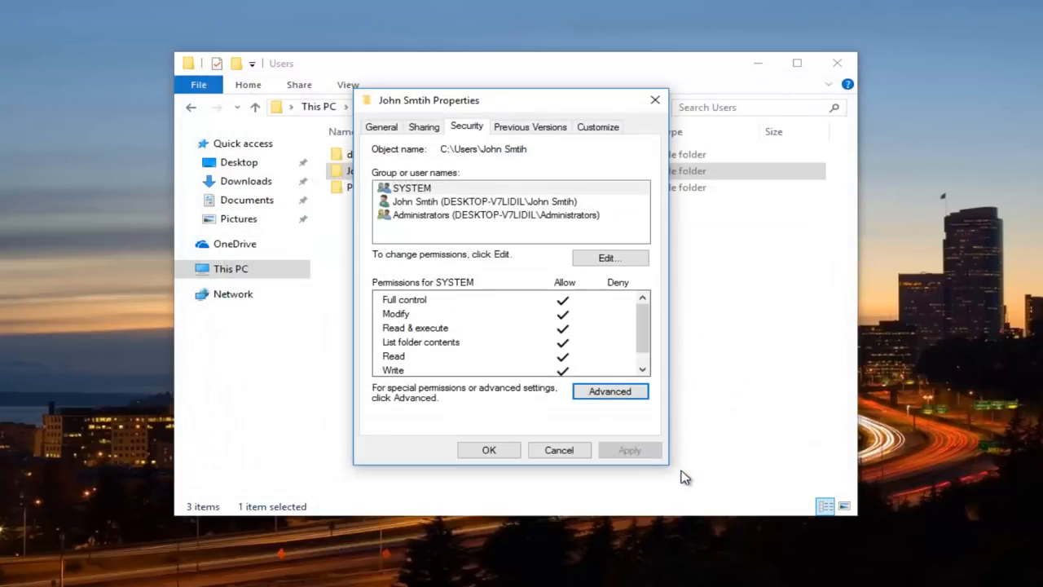
mouse_move(406, 223)
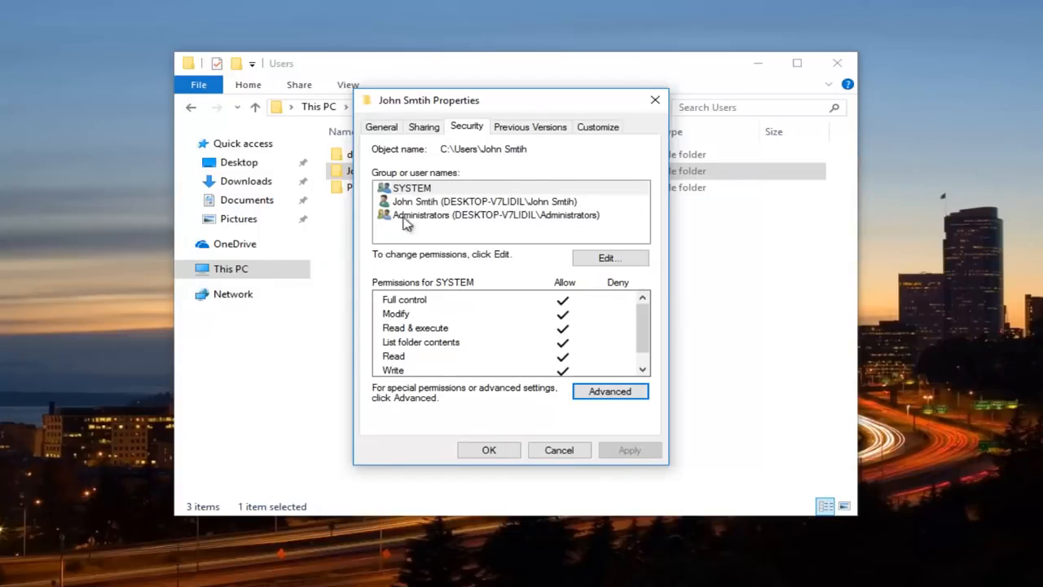
mouse_move(496, 407)
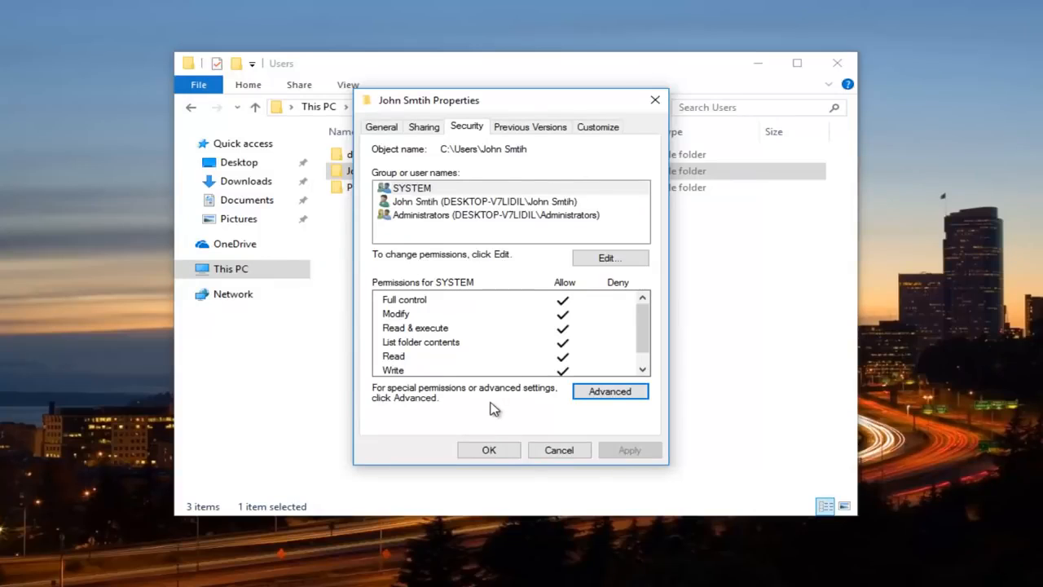
click(489, 450)
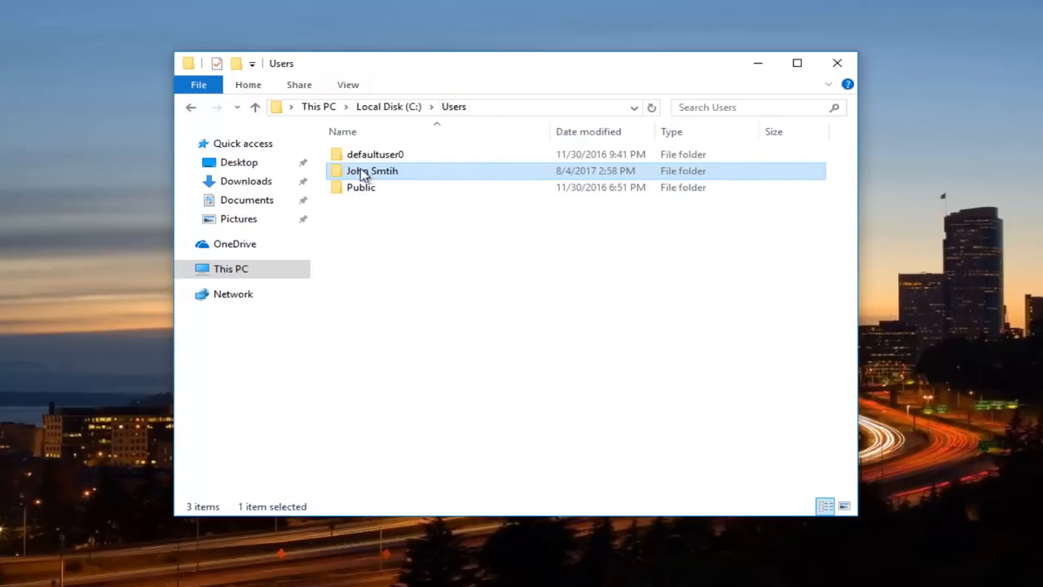
- Reopen the John Smith folder's Properties, Security tab and Advanced Security Settings
right_click(371, 171)
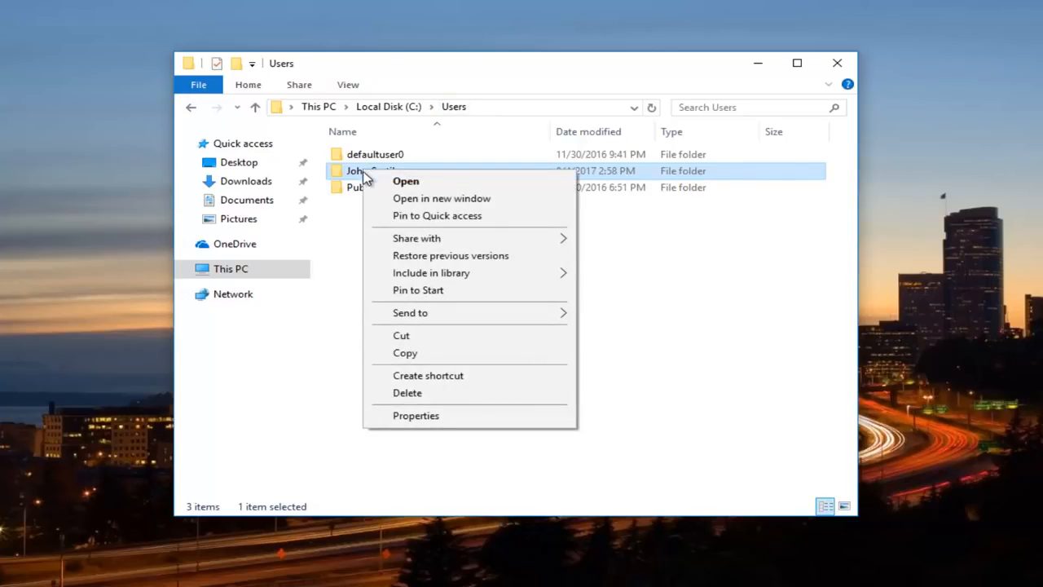
mouse_move(415, 420)
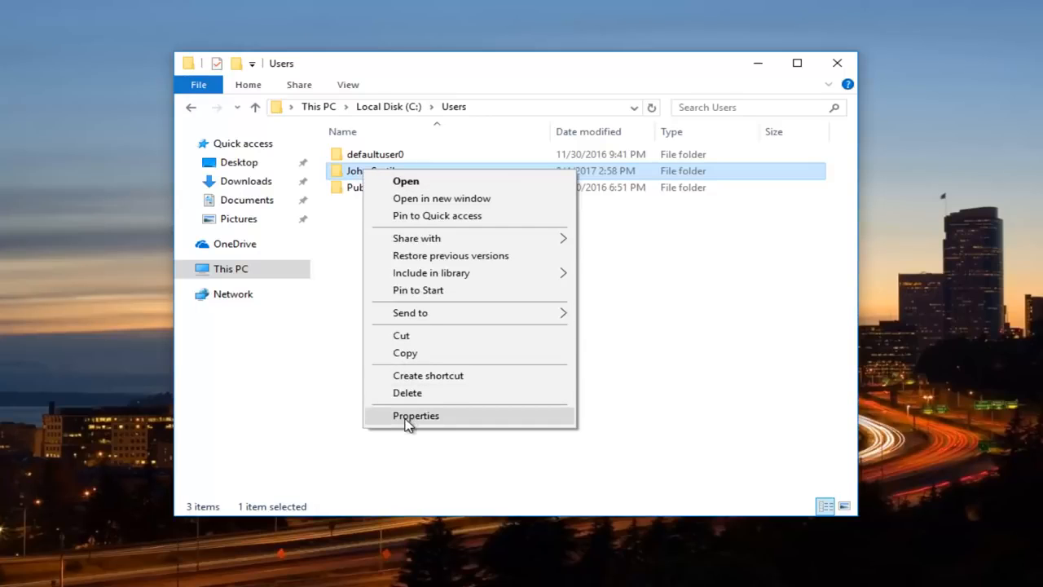
click(415, 416)
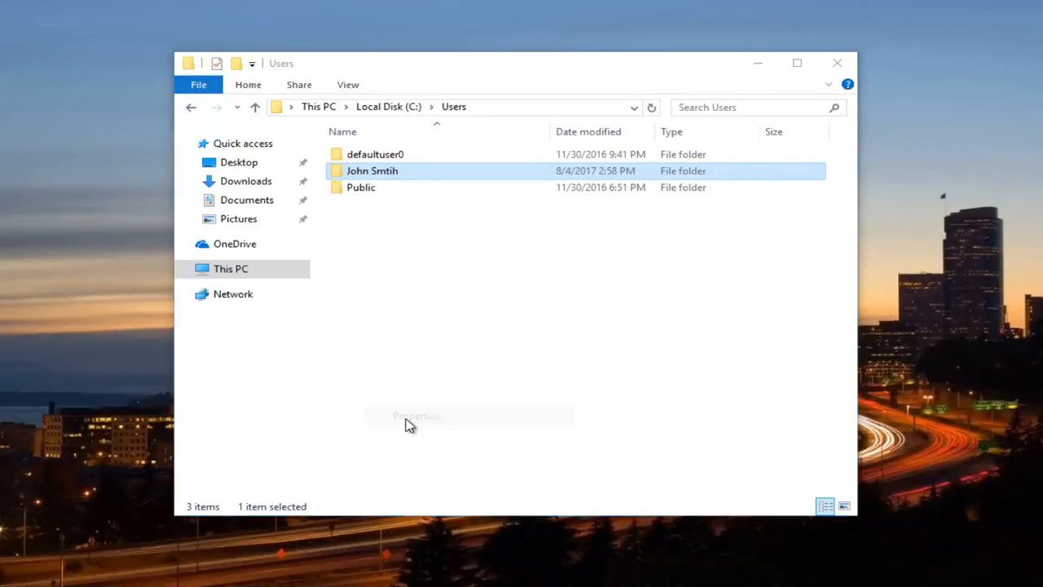
click(416, 416)
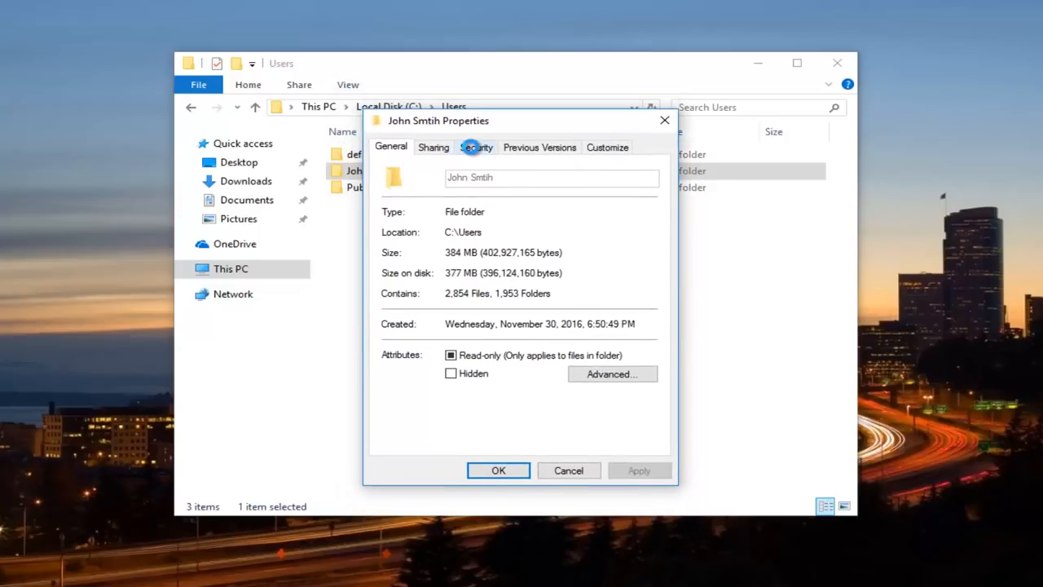
click(476, 147)
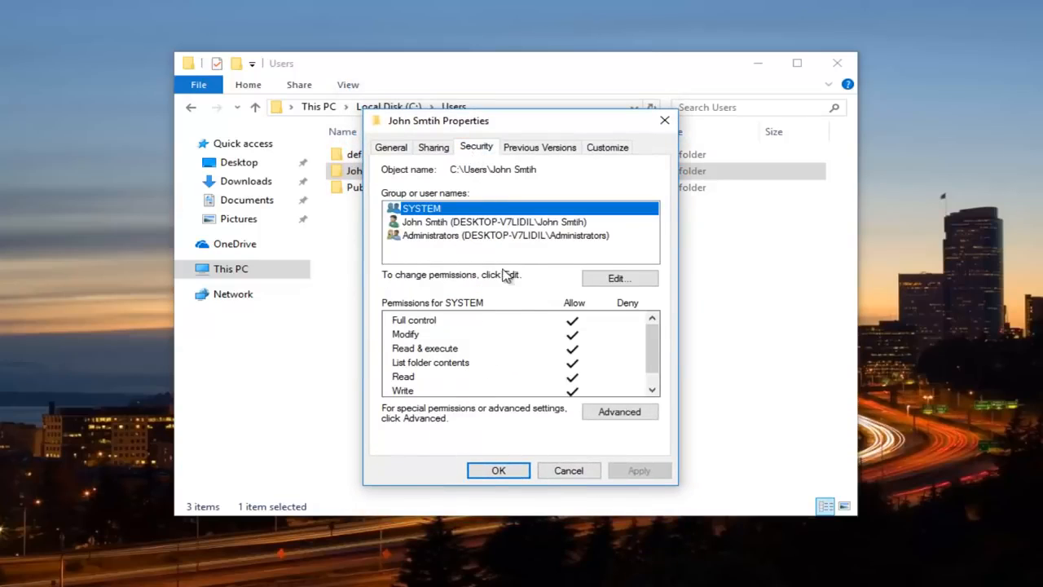
mouse_move(585, 423)
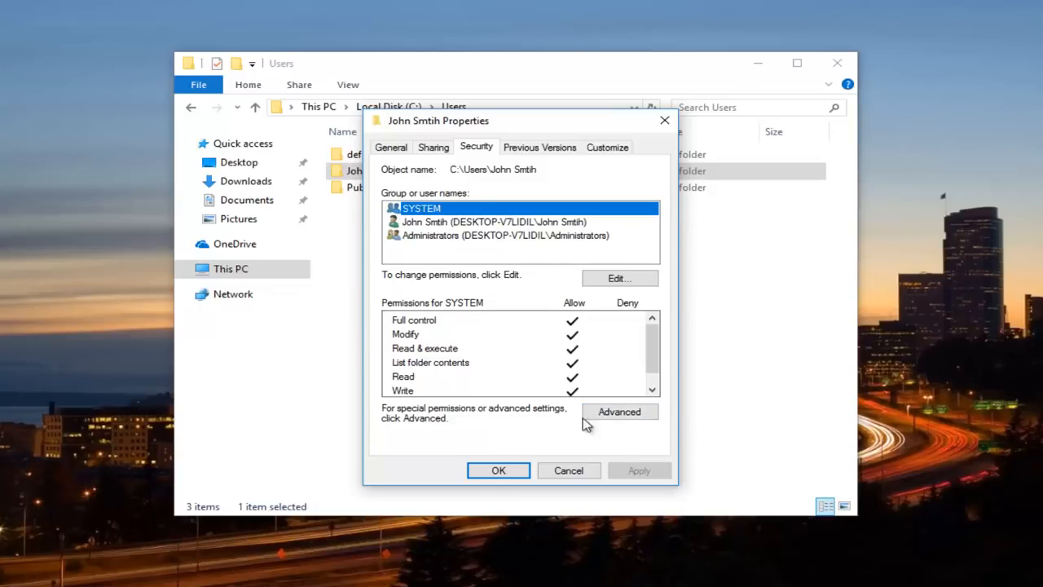
click(619, 410)
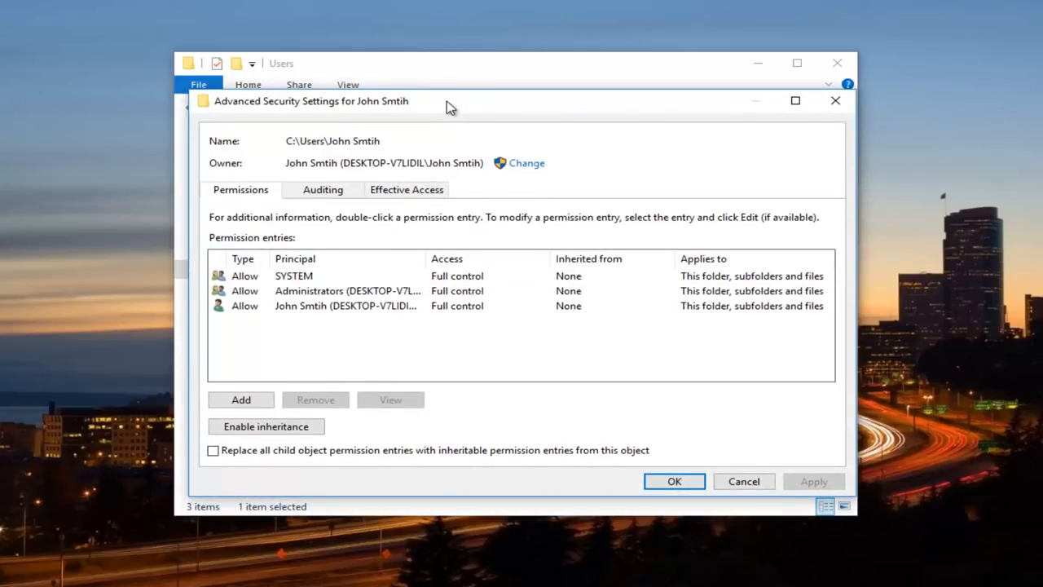
mouse_move(447, 309)
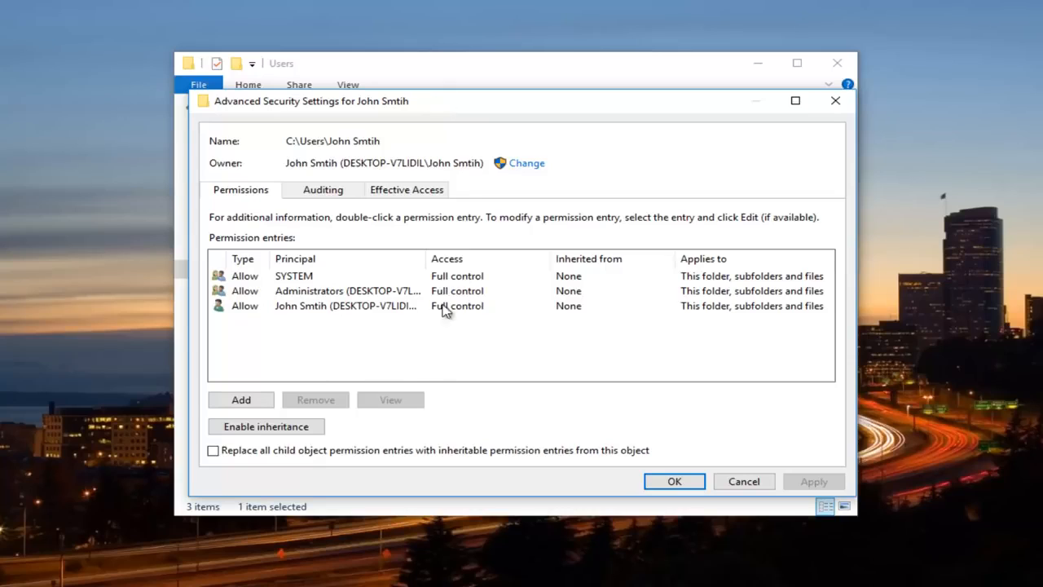
mouse_move(438, 314)
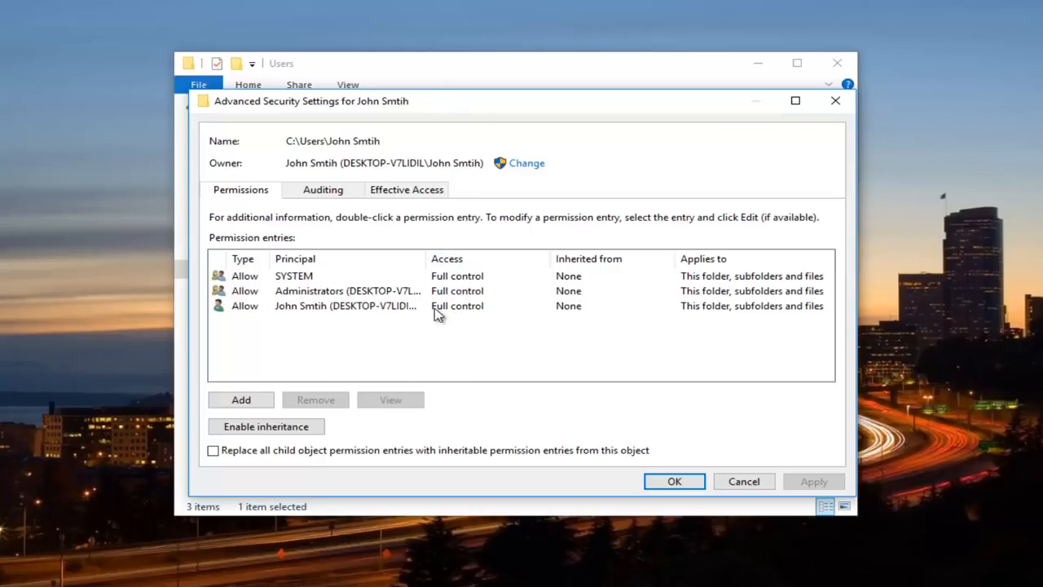
mouse_move(262, 278)
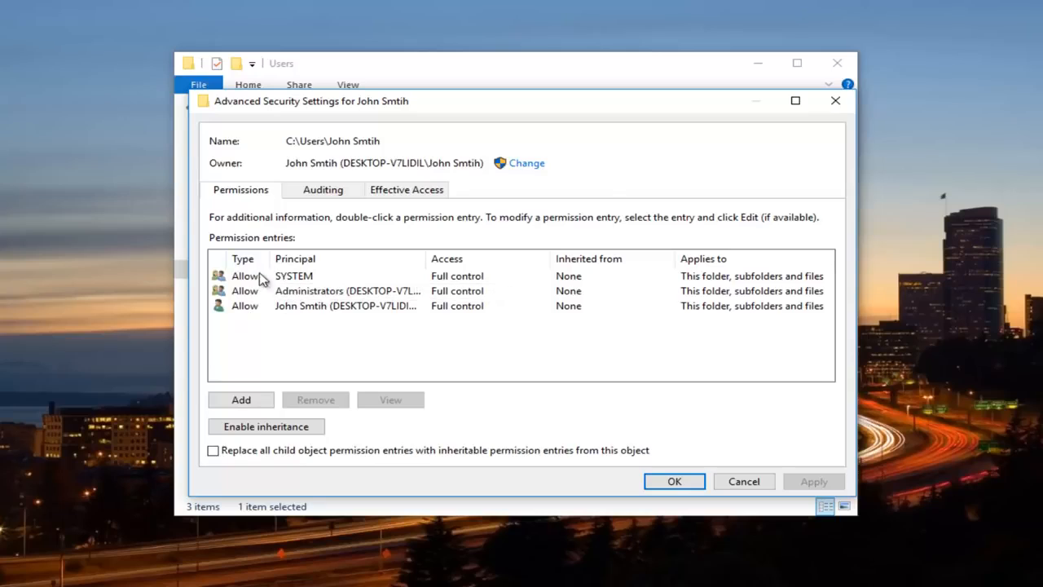
click(342, 290)
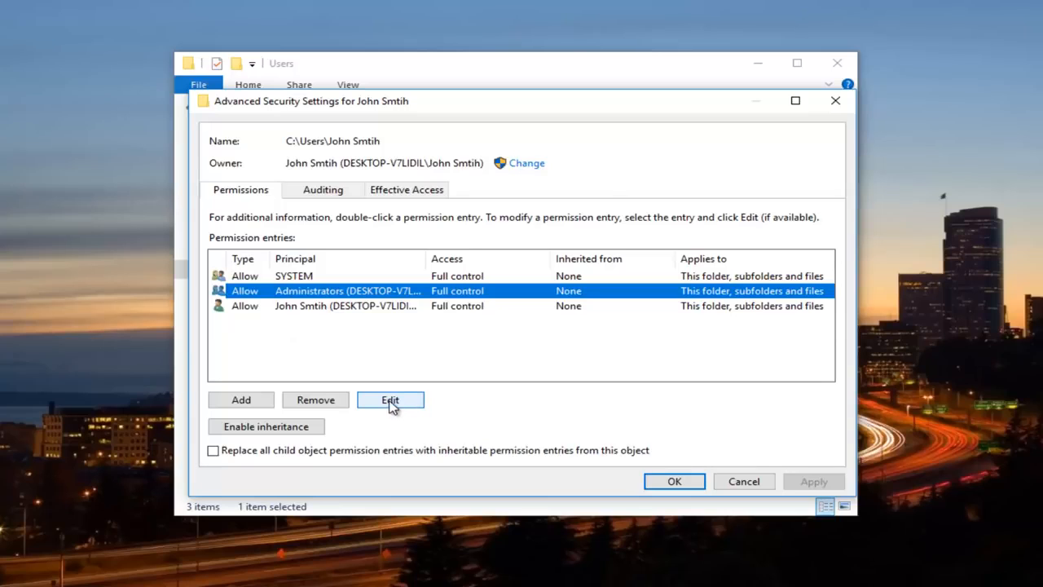
click(389, 399)
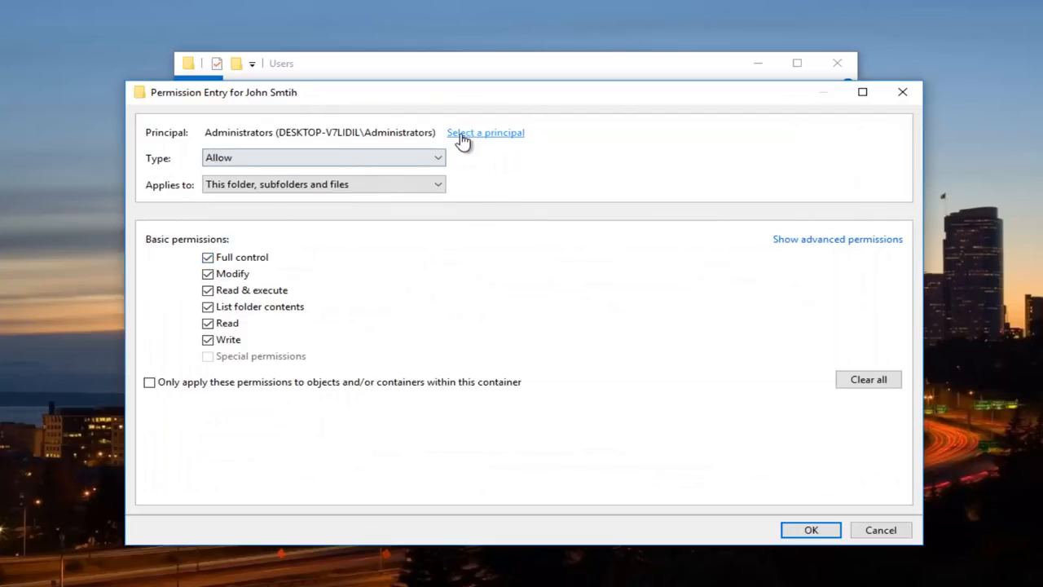
click(485, 132)
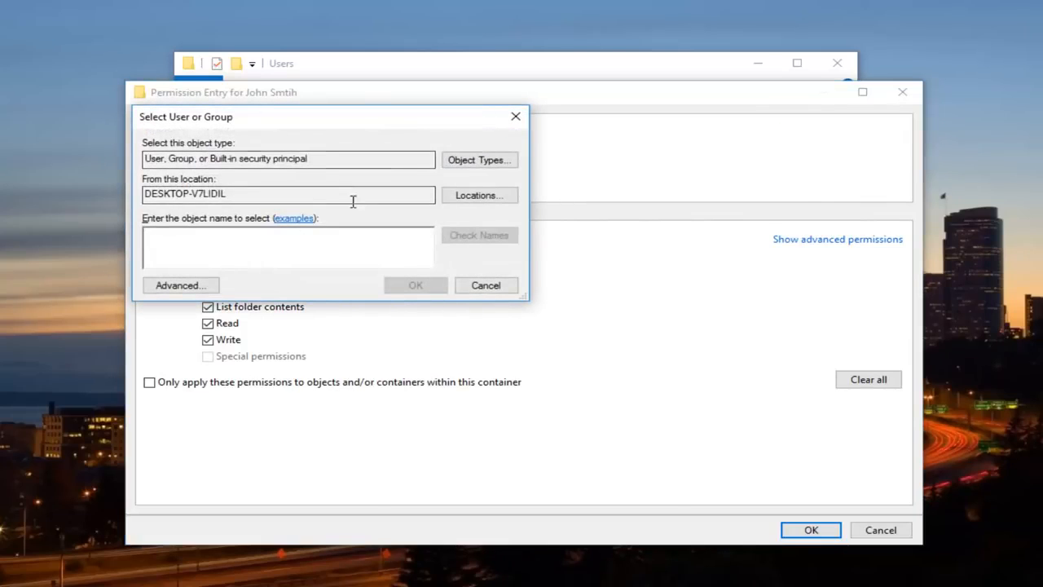
click(179, 285)
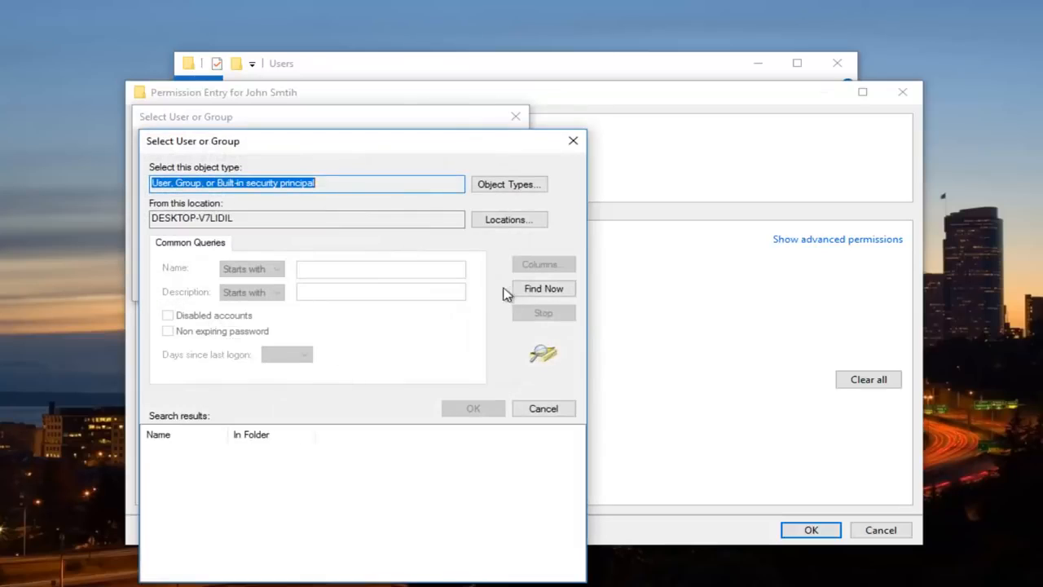
click(543, 289)
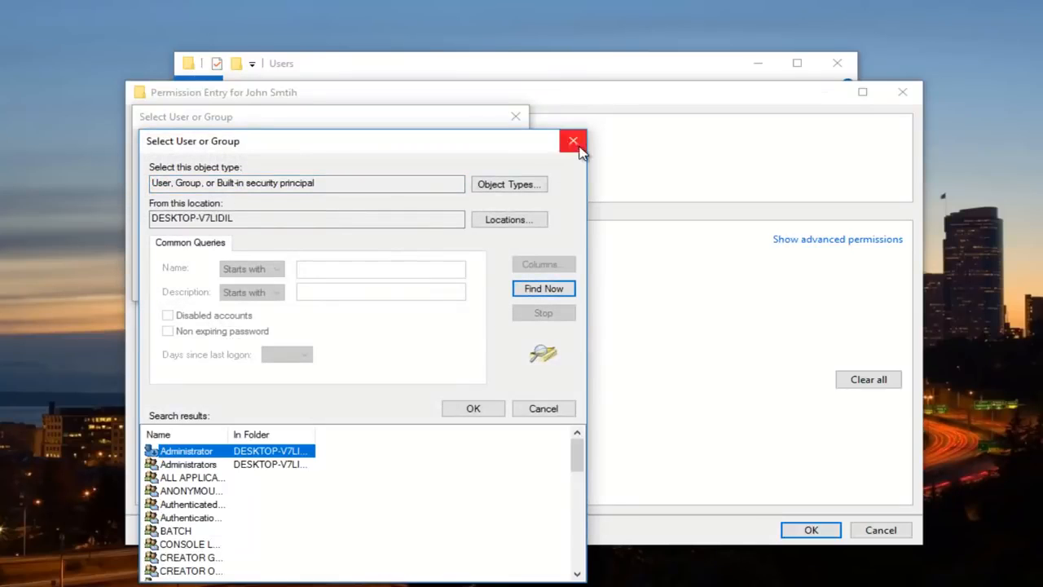
click(472, 407)
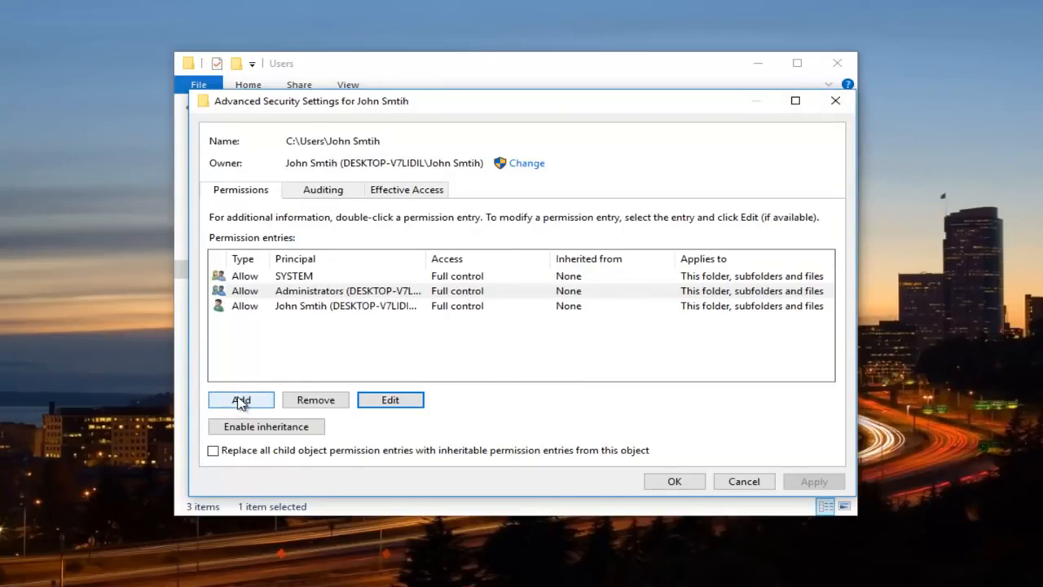
- Start a new permission entry and list all users and groups for its principal
click(242, 399)
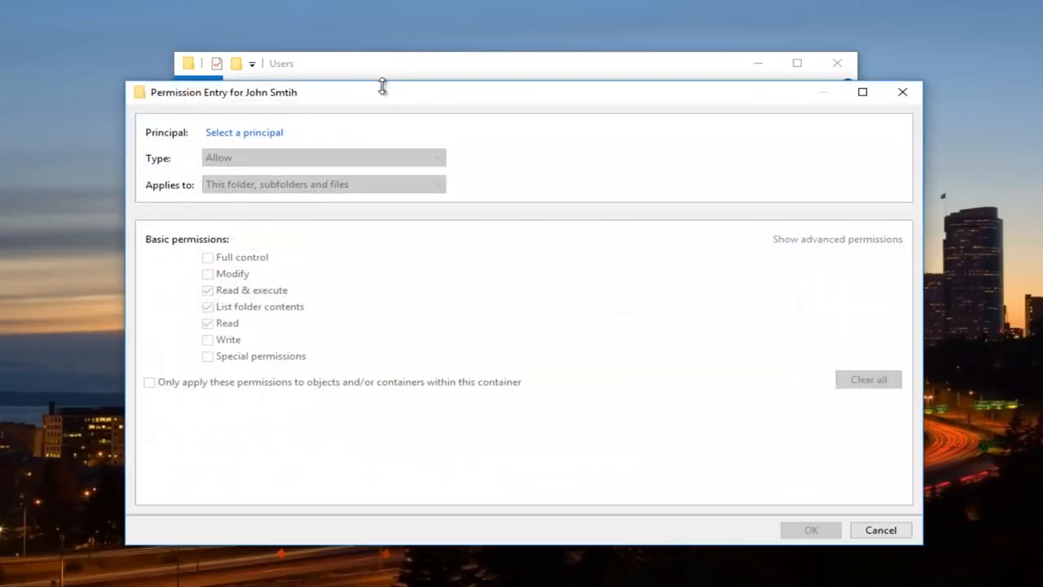
drag(521, 92, 522, 77)
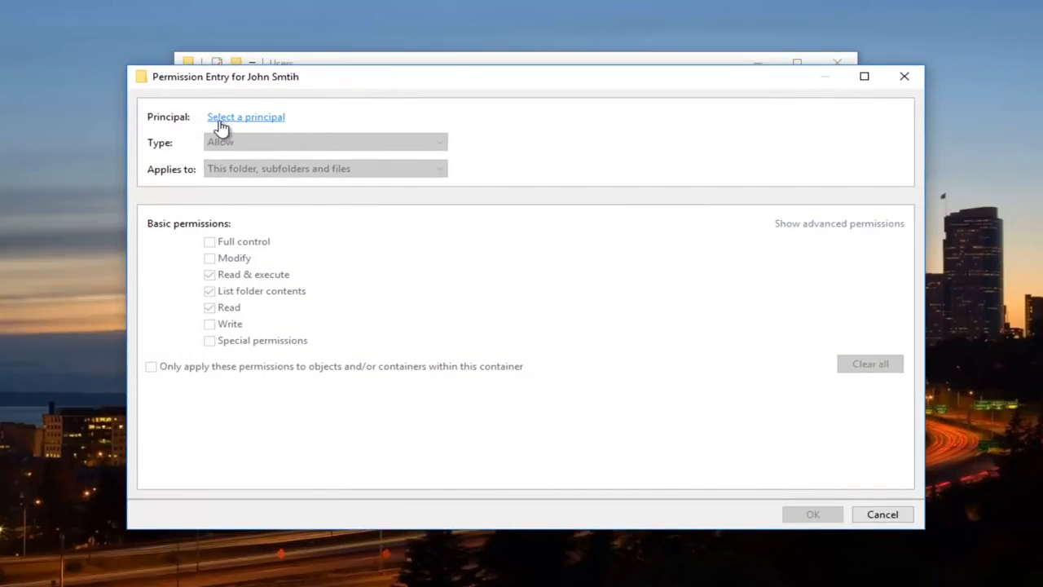
click(244, 117)
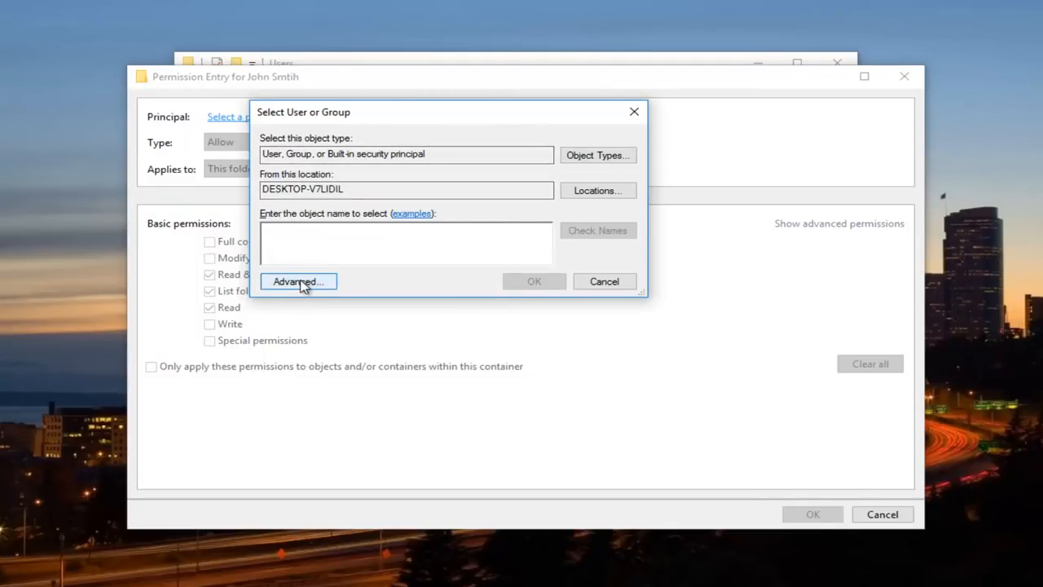
click(296, 280)
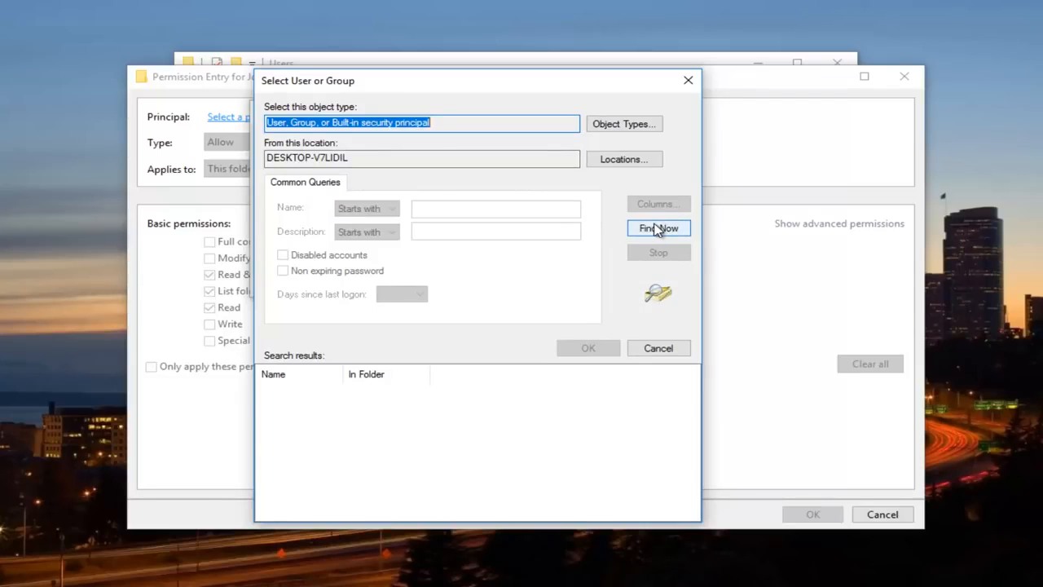
click(659, 228)
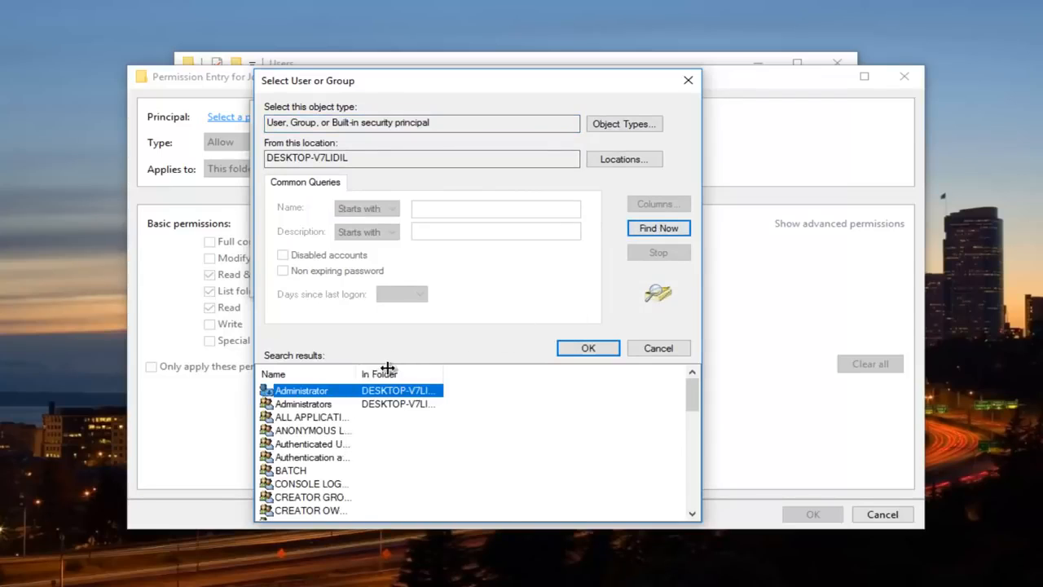
- Select Everyone as the principal, grant Full control and save the entry
scroll(down, 3)
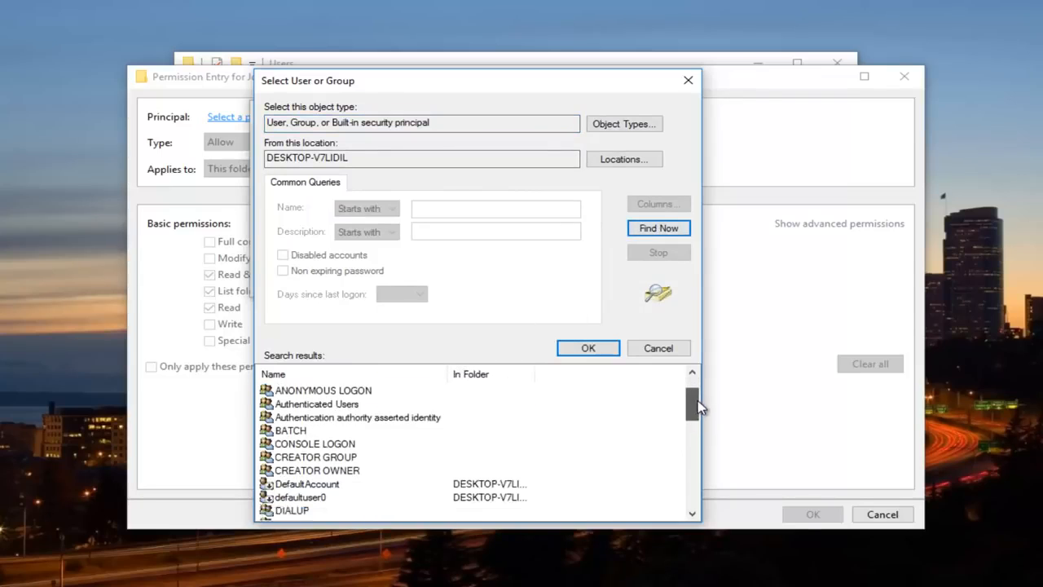
scroll(down, 3)
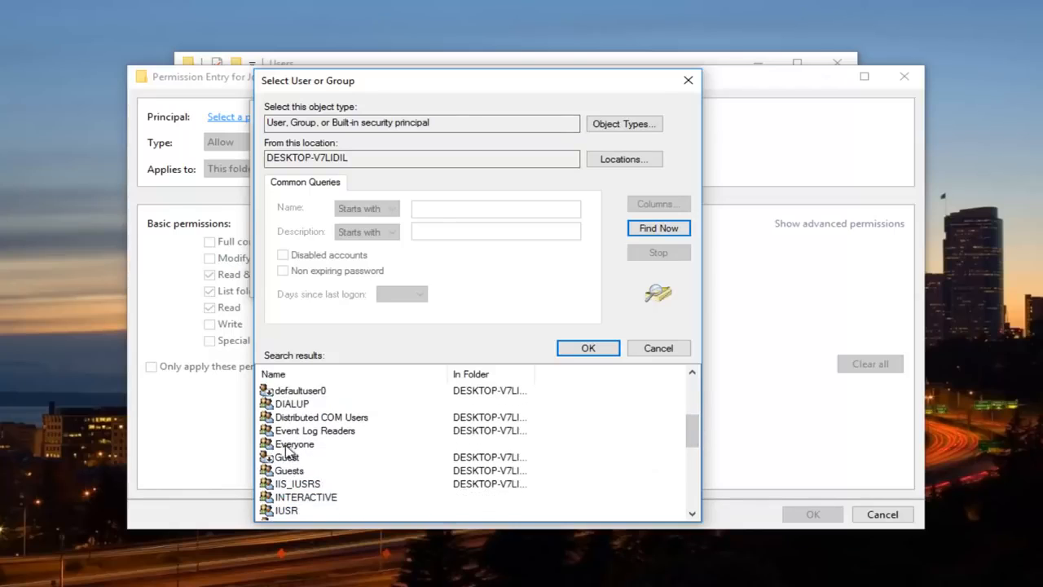
click(293, 443)
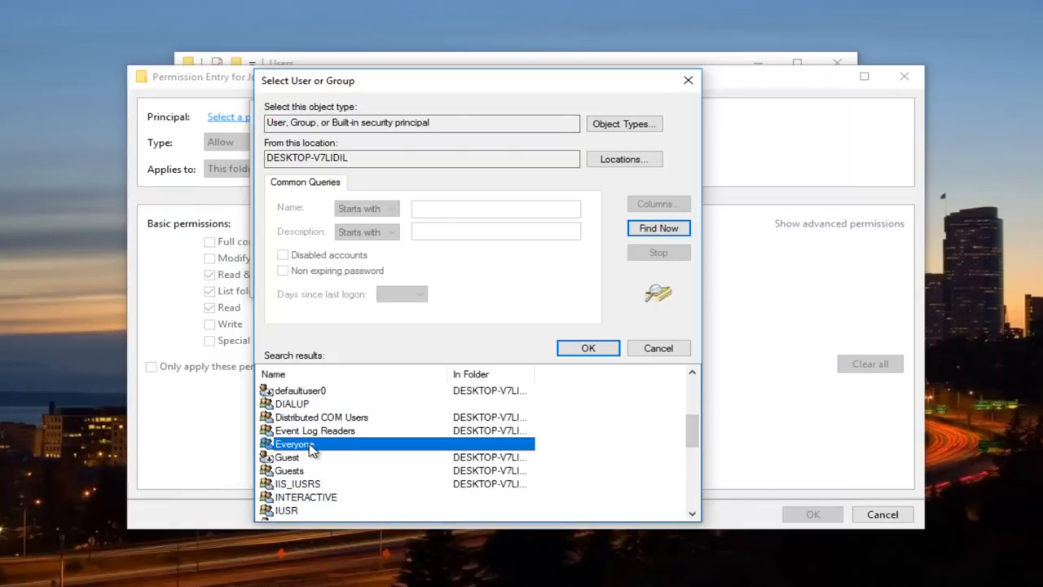
click(586, 348)
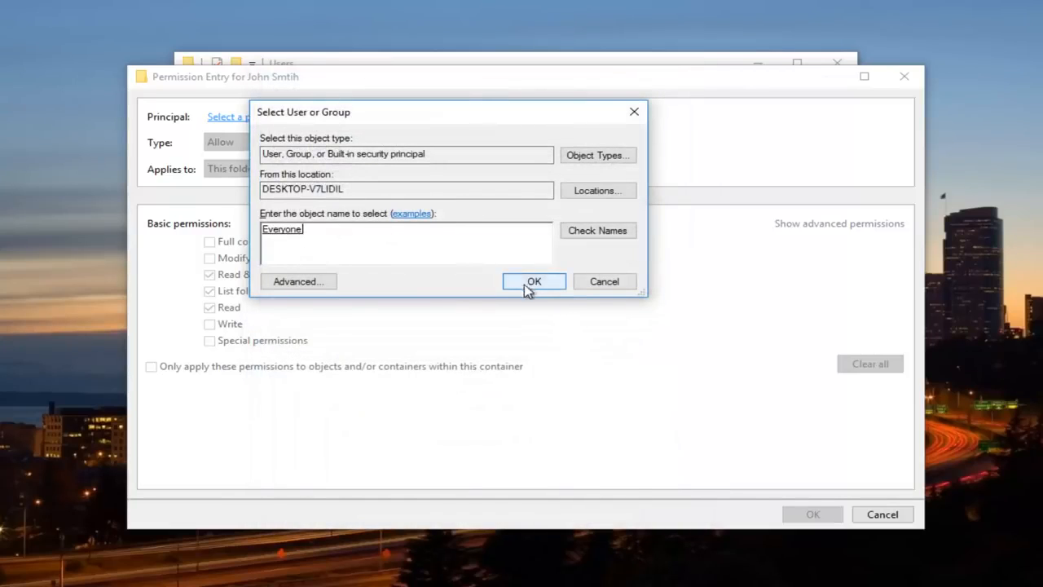
click(535, 280)
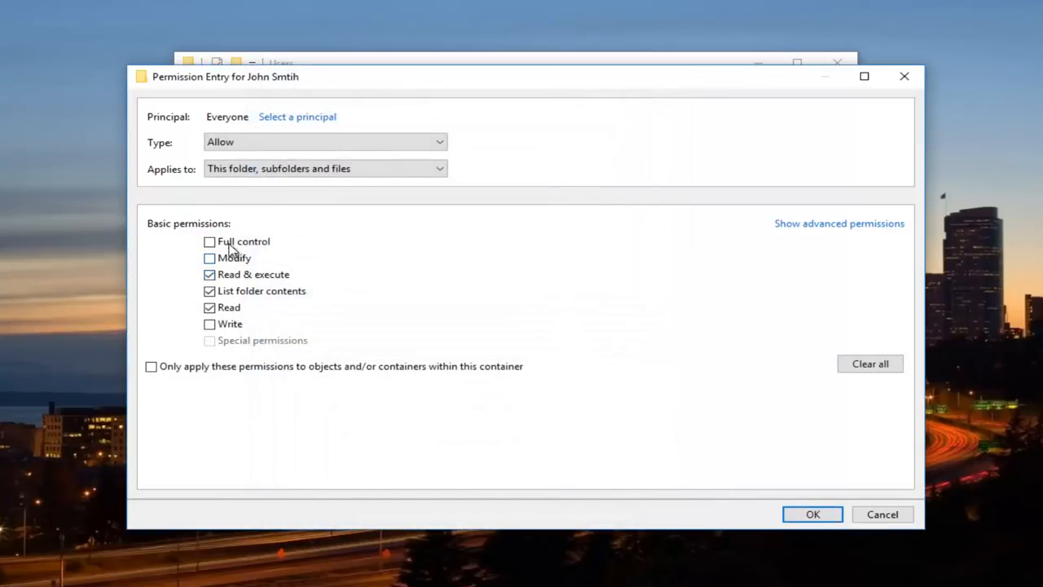
click(209, 241)
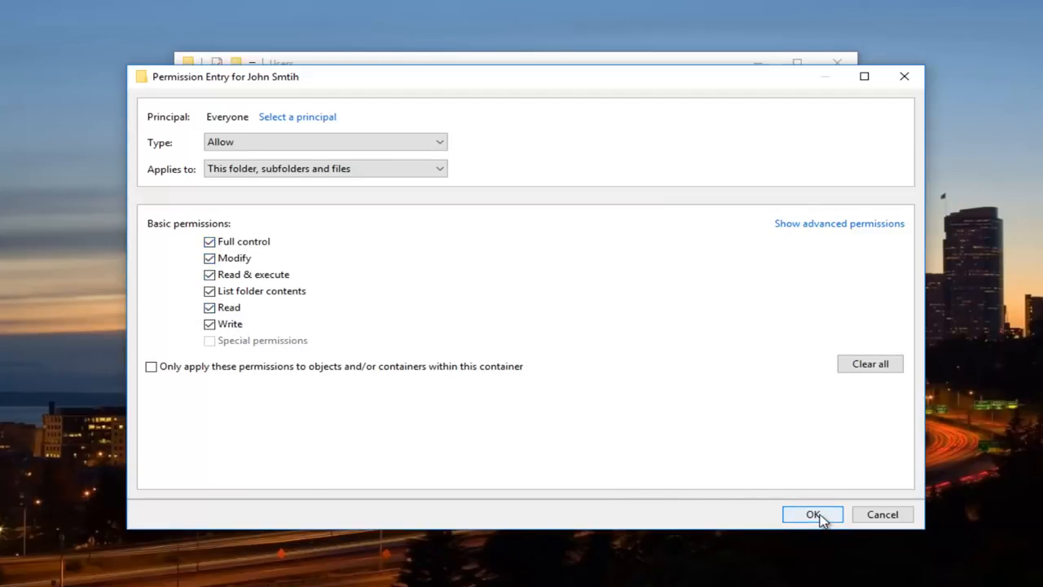
click(812, 515)
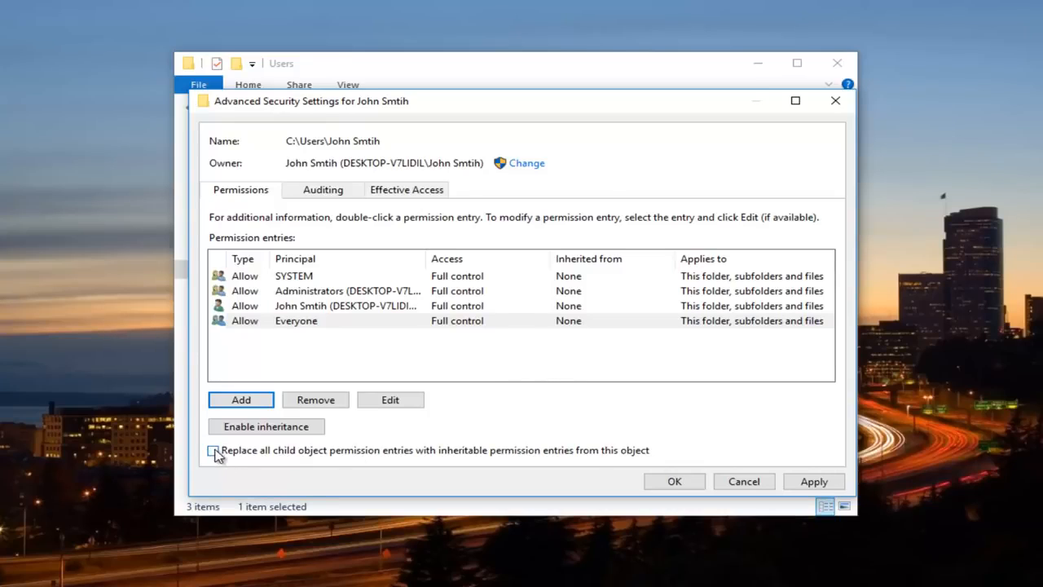
mouse_move(415, 455)
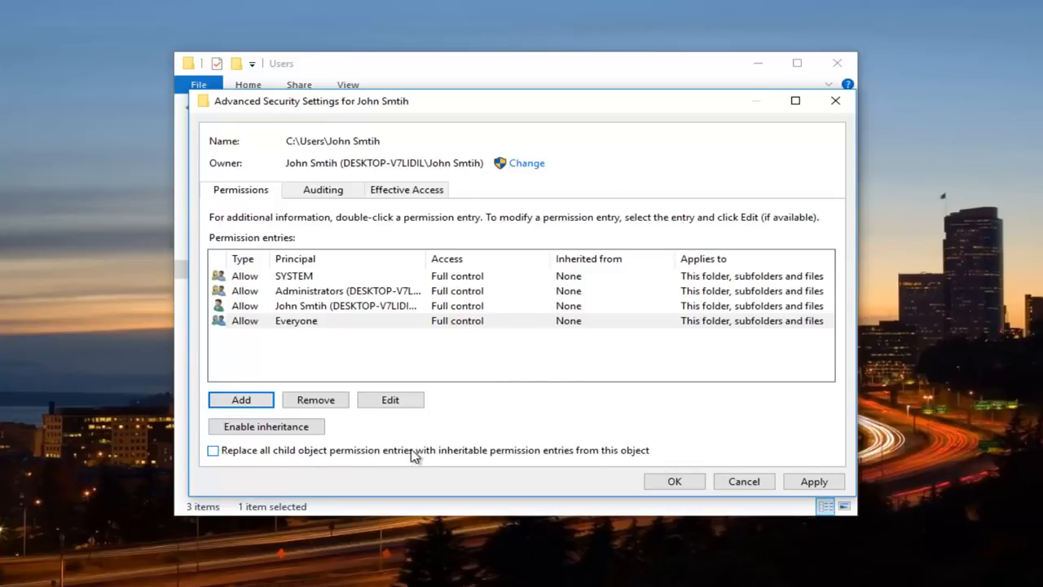
mouse_move(518, 455)
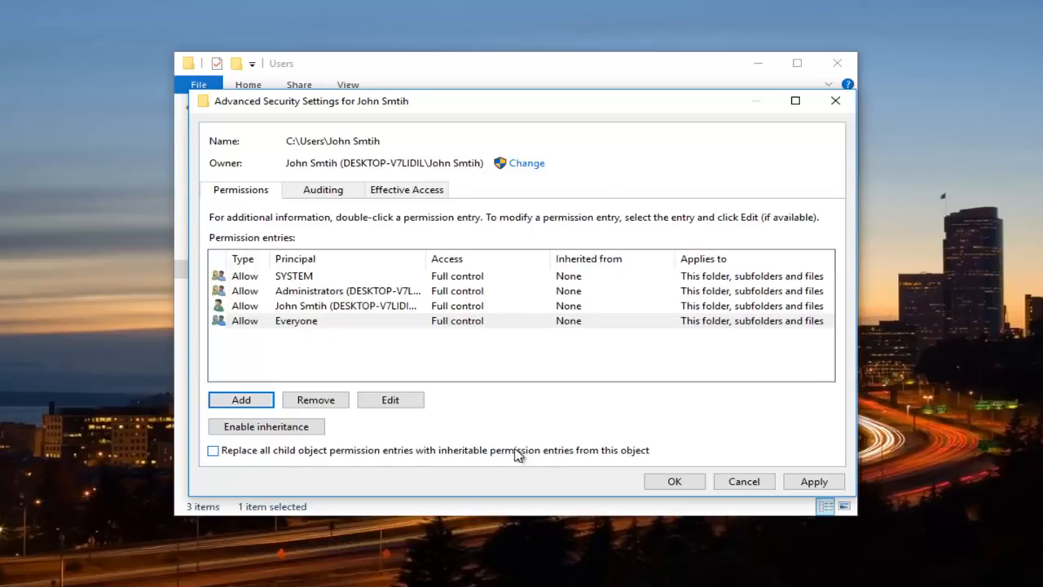
- Tick 'Replace all child object permission entries', apply, and confirm the Windows Security prompt
click(212, 450)
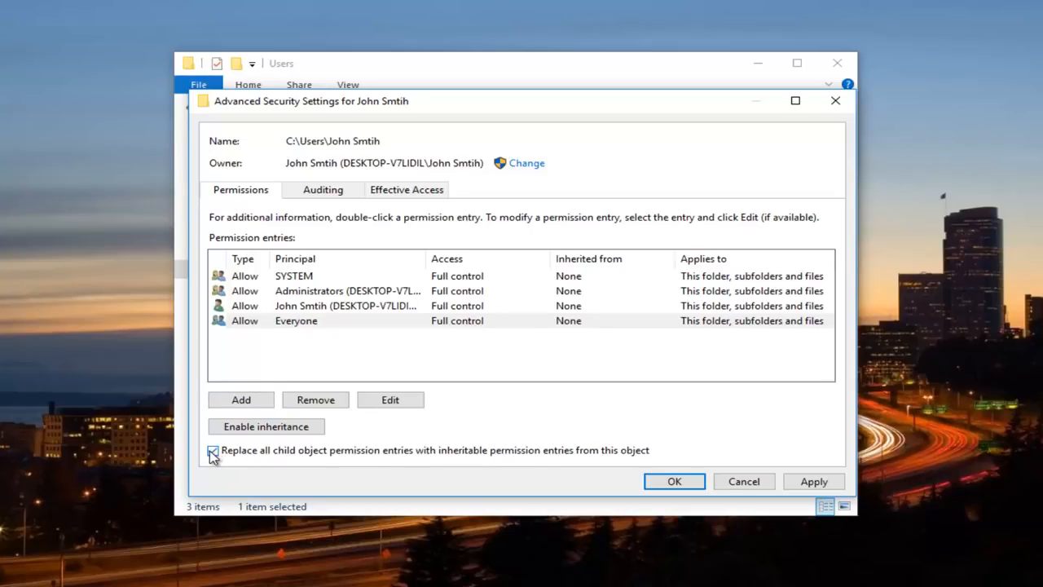
click(212, 450)
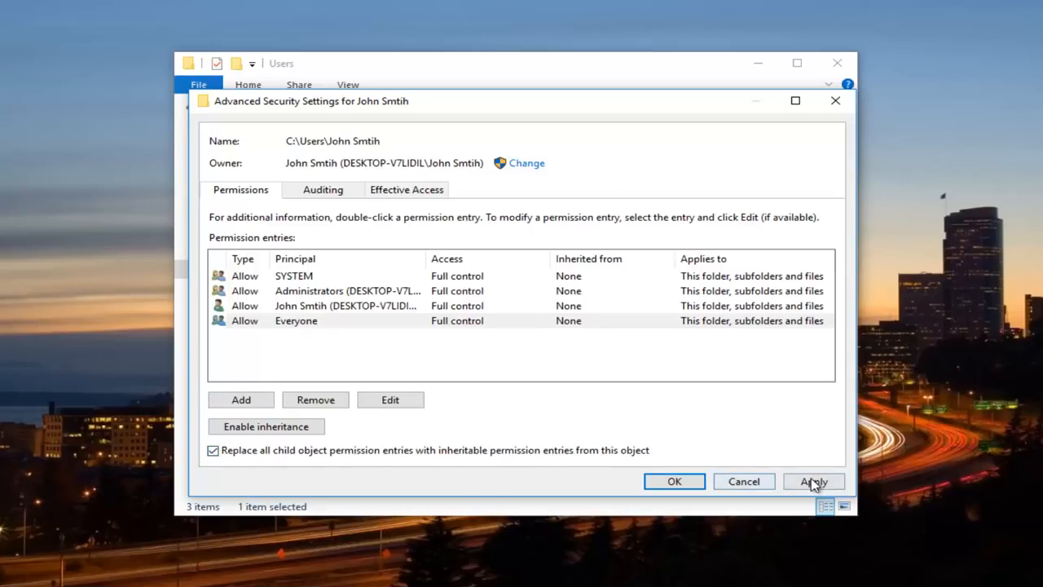
click(813, 481)
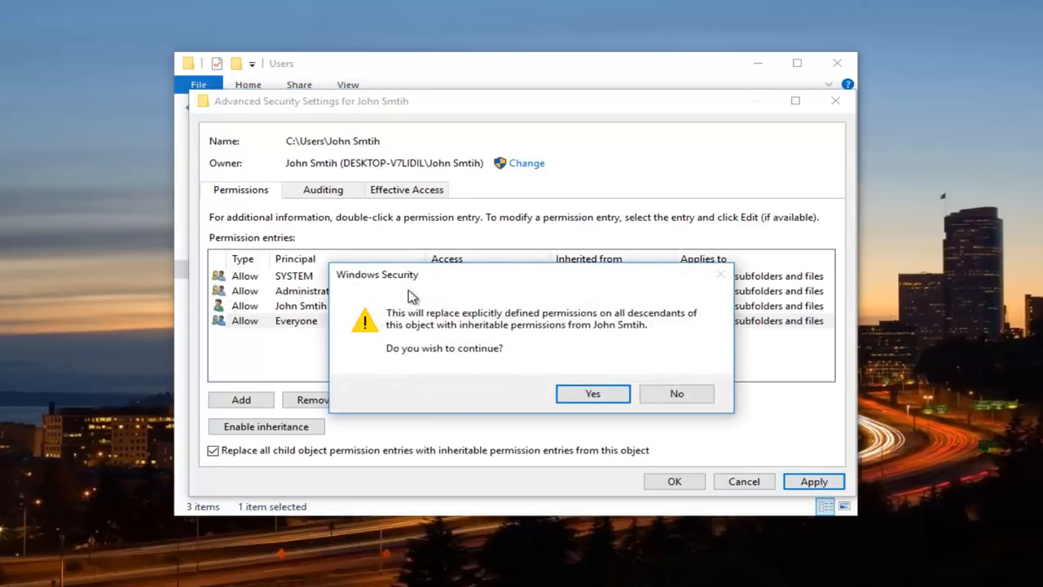
click(593, 393)
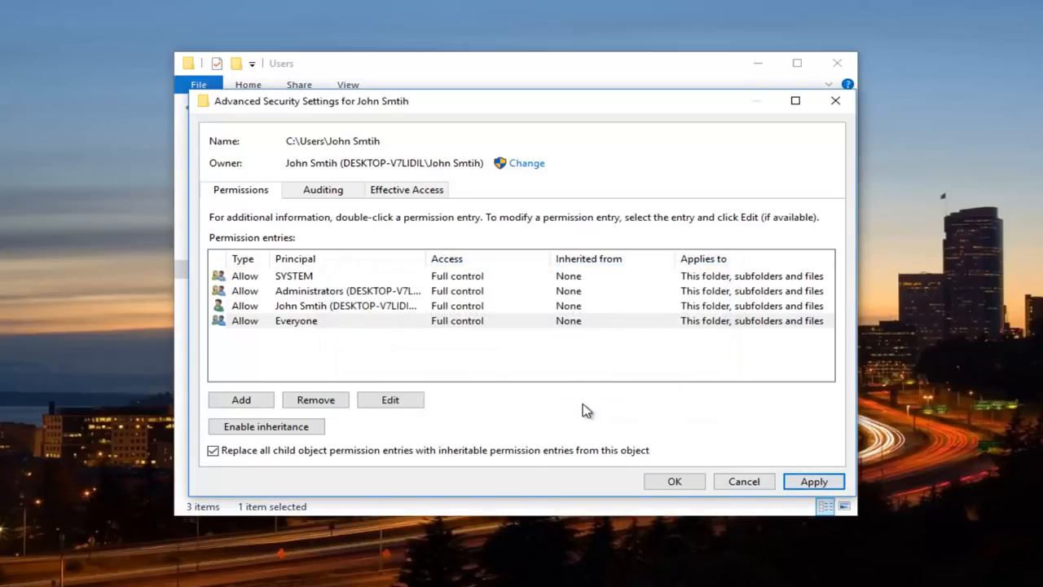
click(813, 481)
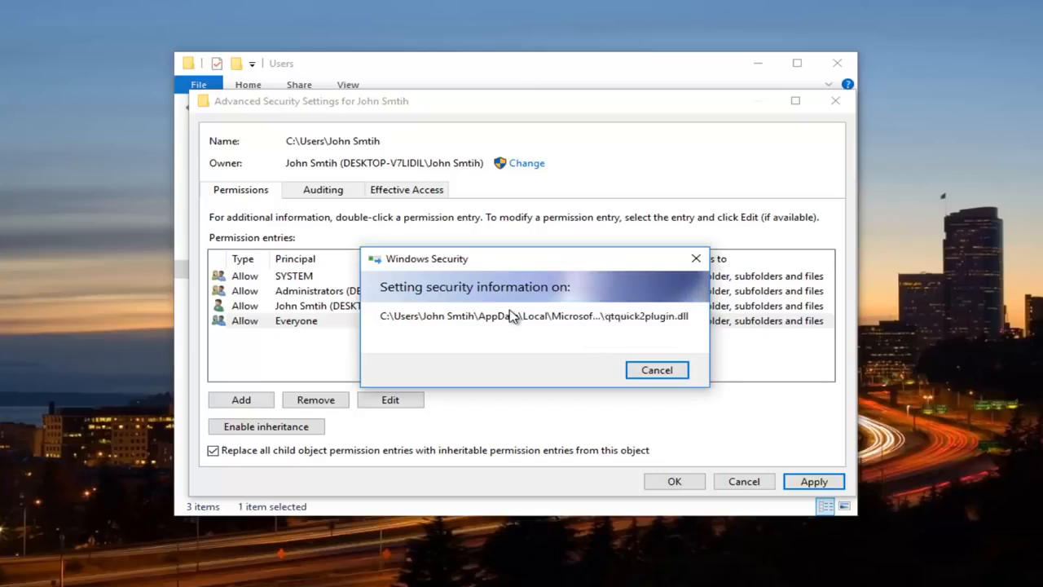